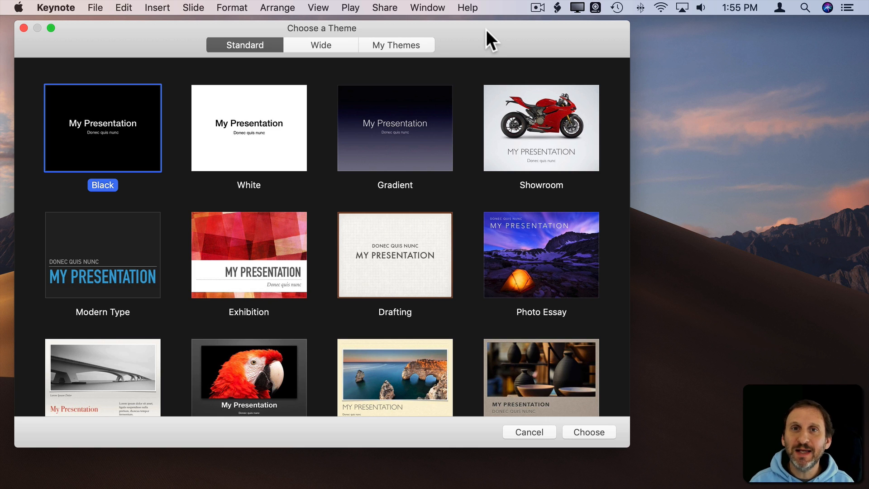
pyautogui.moveTo(146, 57)
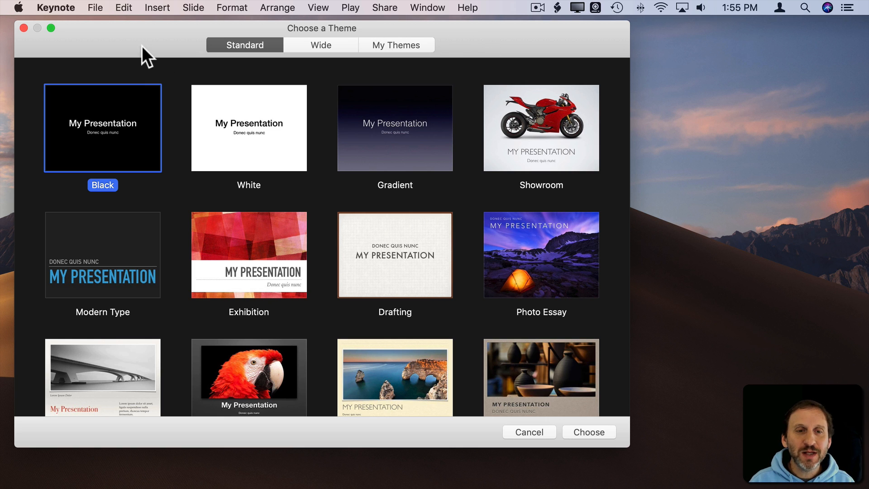
# Create a new widescreen Black presentation and zoom the view out to 25%.
pyautogui.click(321, 45)
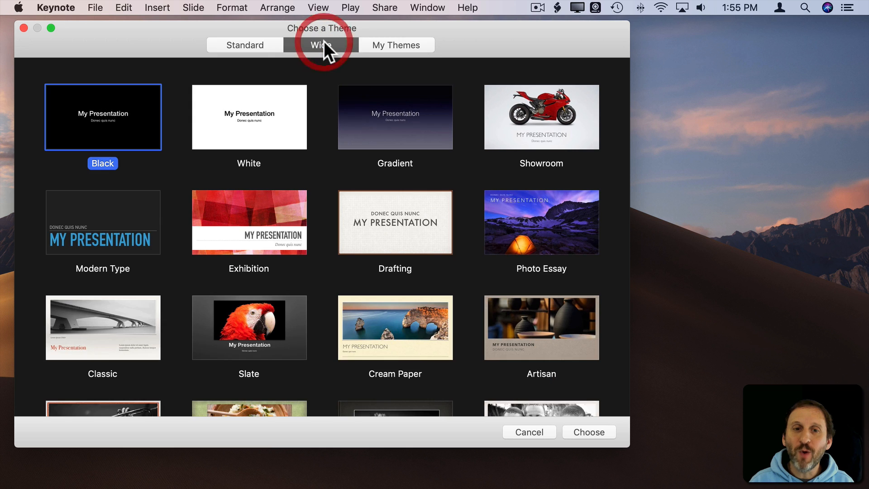
pyautogui.moveTo(211, 131)
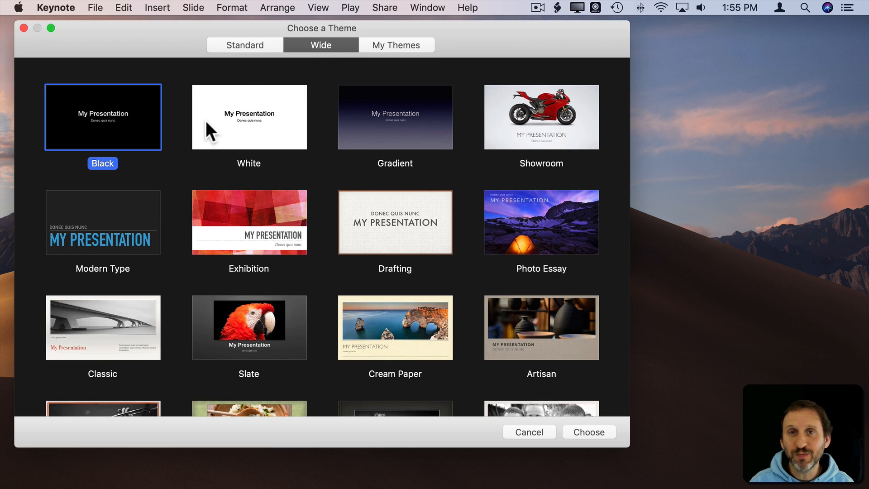
pyautogui.moveTo(89, 143)
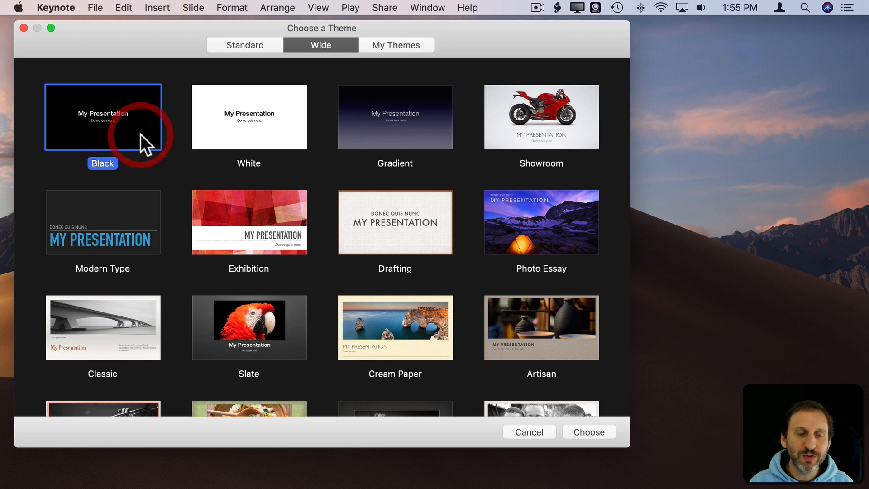
pyautogui.click(588, 432)
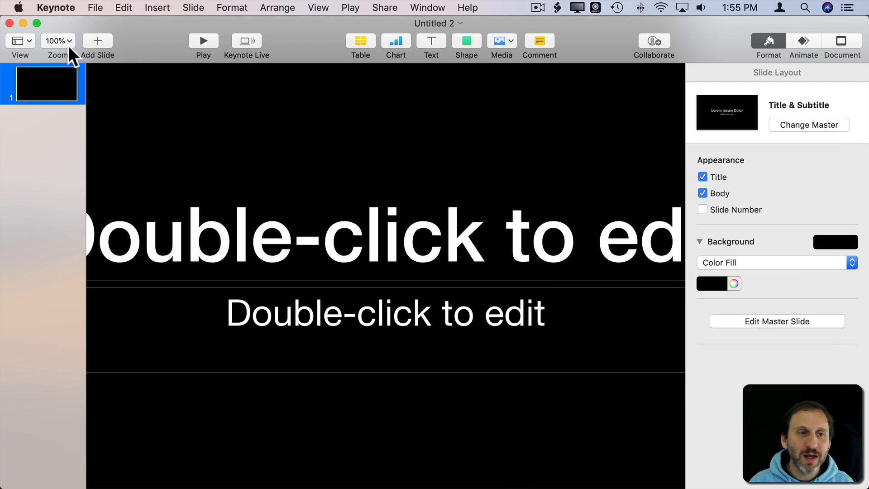
pyautogui.click(57, 40)
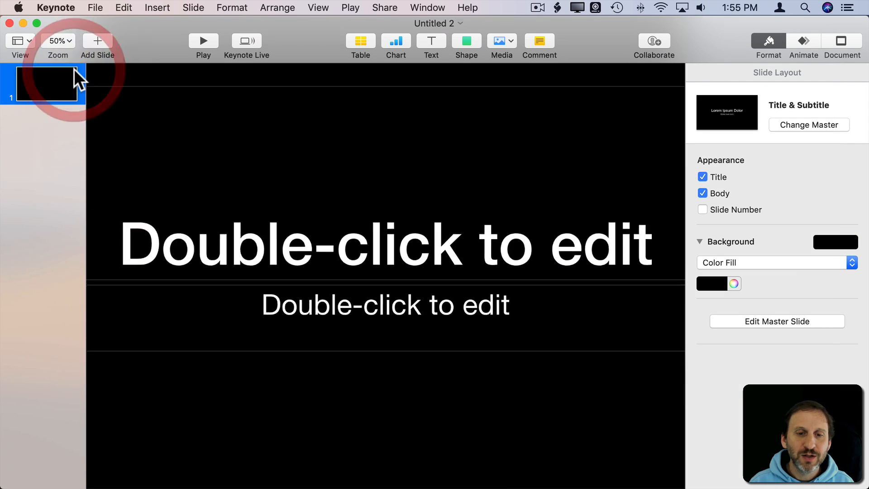
pyautogui.click(58, 40)
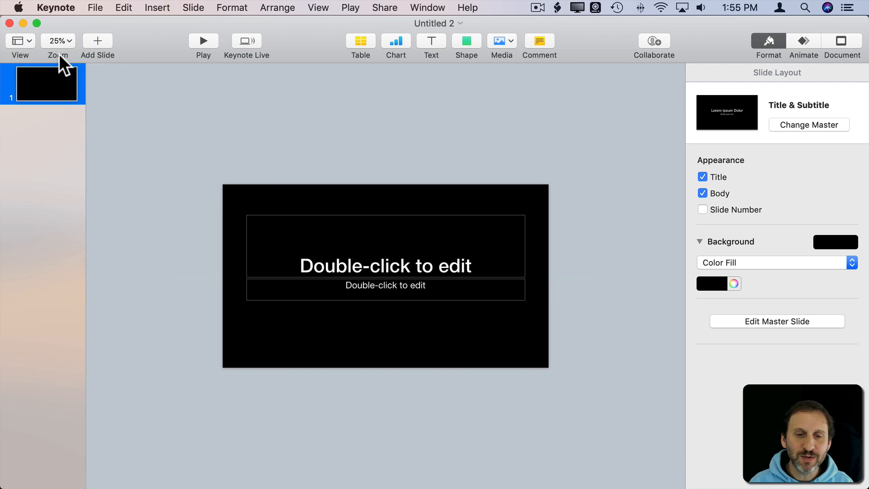
pyautogui.click(385, 266)
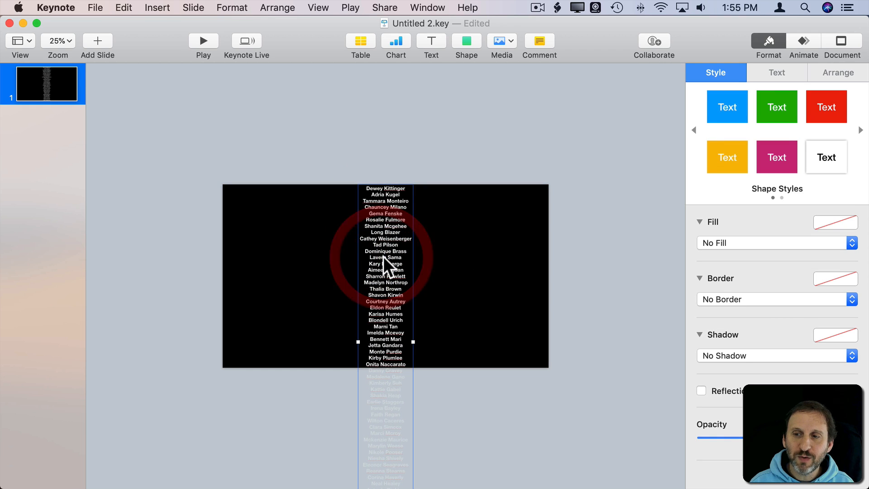
# Raise the credit names' font size to 48 pt in the Text inspector.
pyautogui.click(776, 72)
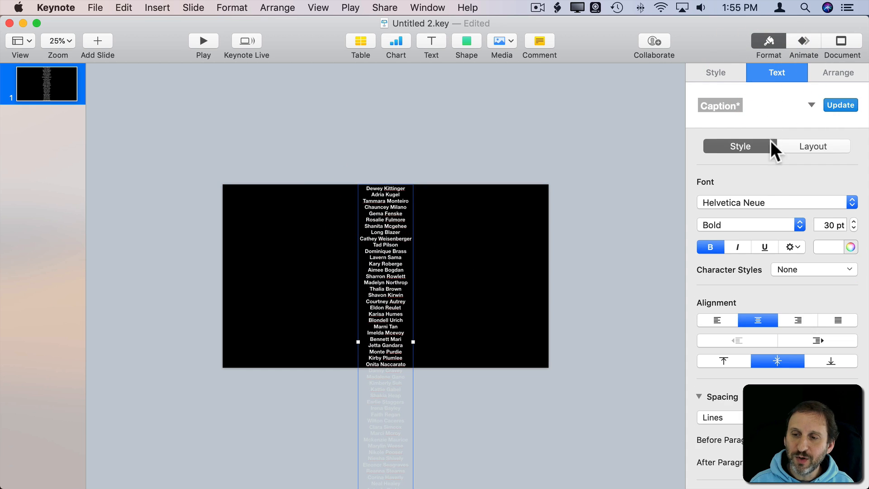
pyautogui.click(854, 221)
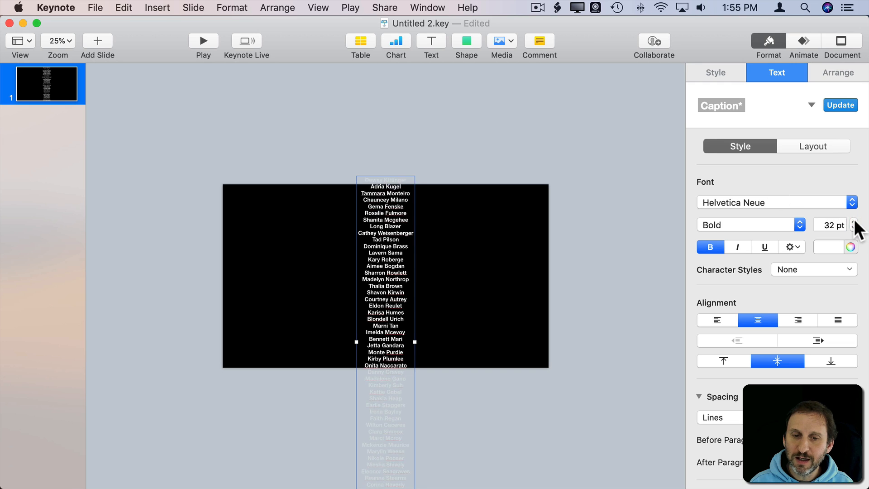
pyautogui.click(854, 221)
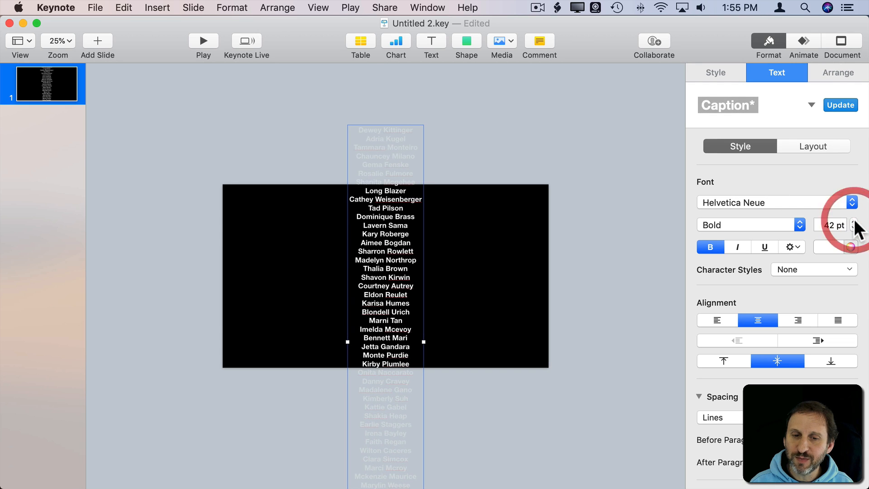
pyautogui.click(853, 221)
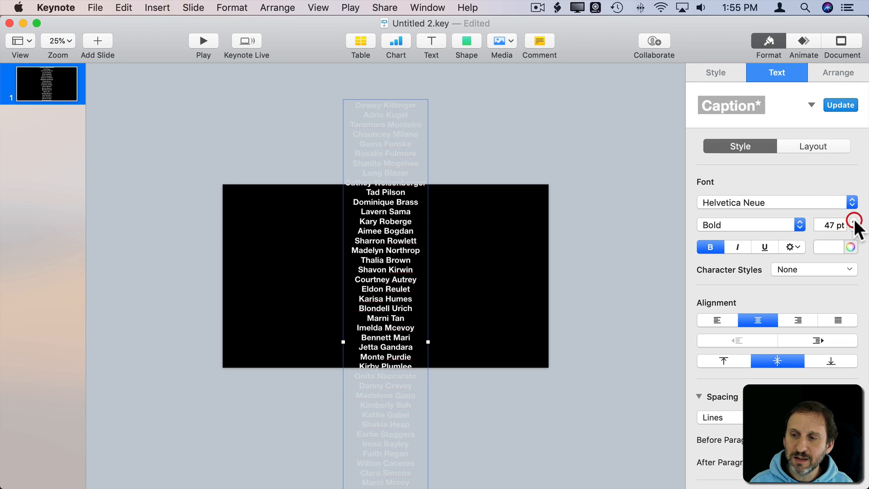
pyautogui.click(853, 221)
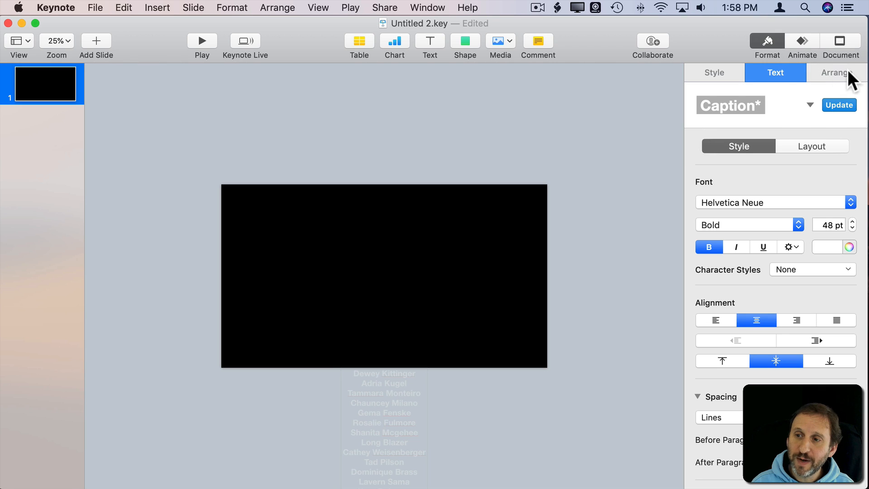
# Show the names box's Arrange geometry: 511 pt wide at X 705, Y 1080.
pyautogui.click(836, 72)
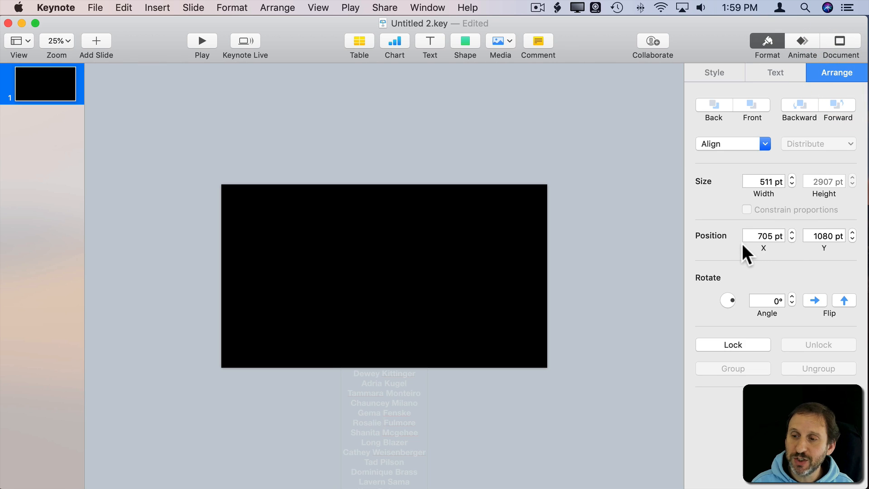
pyautogui.moveTo(763, 234)
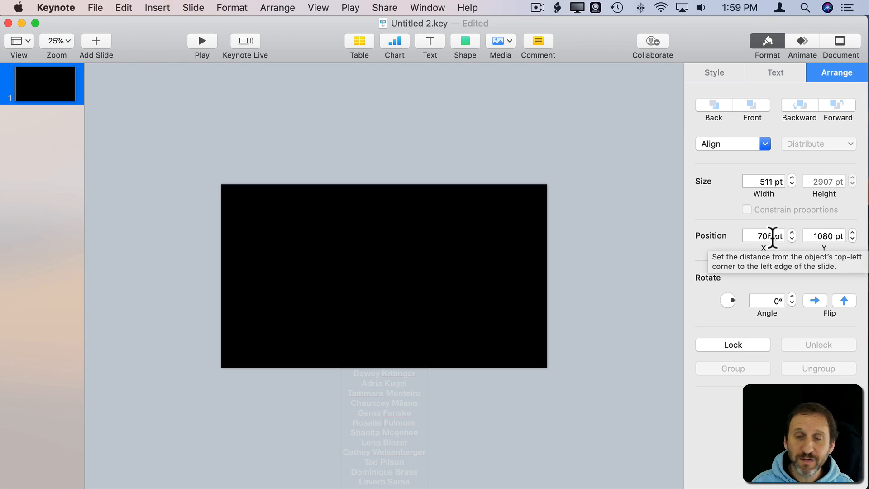
pyautogui.moveTo(697, 325)
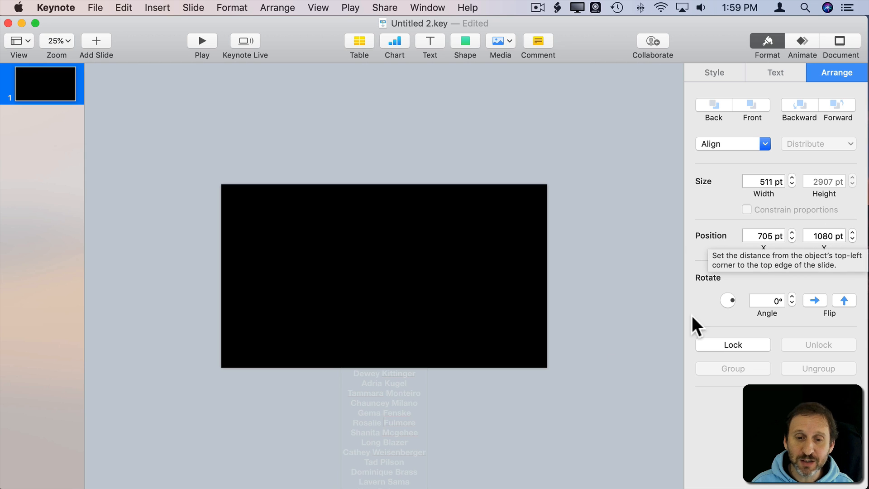
pyautogui.moveTo(692, 156)
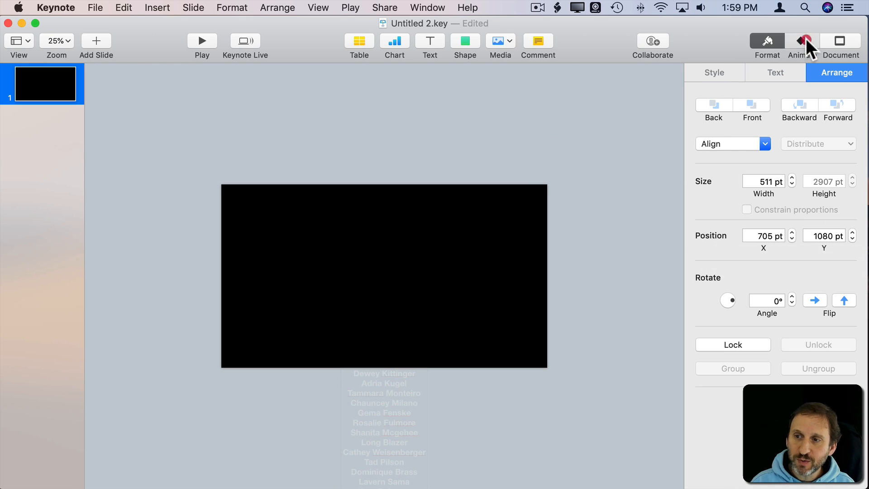
# Add a Move action to the names box and select its end Y position value.
pyautogui.click(802, 45)
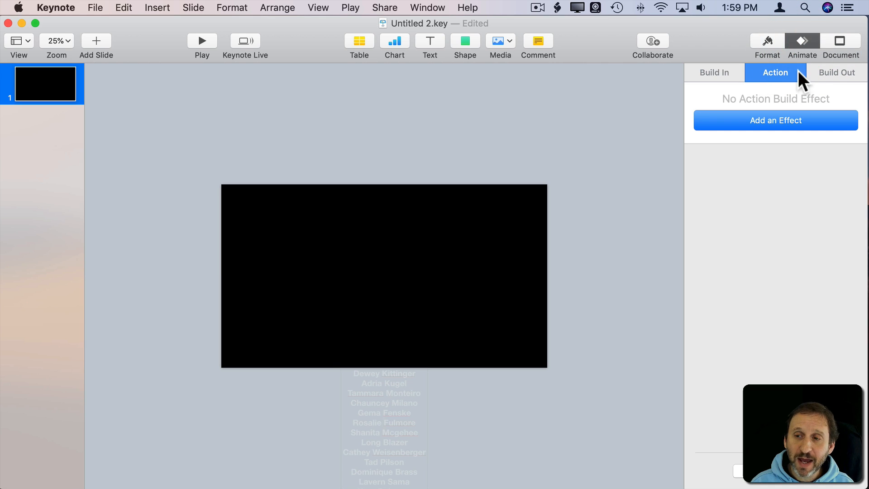
pyautogui.click(775, 120)
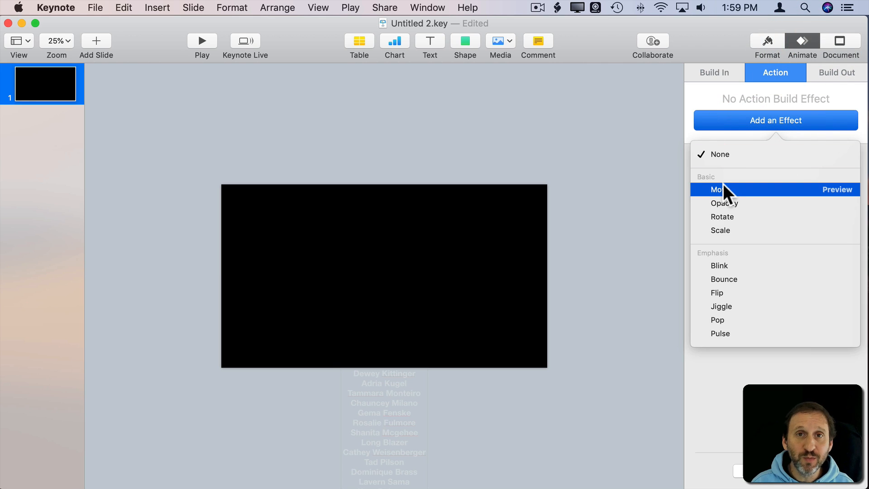
pyautogui.click(716, 189)
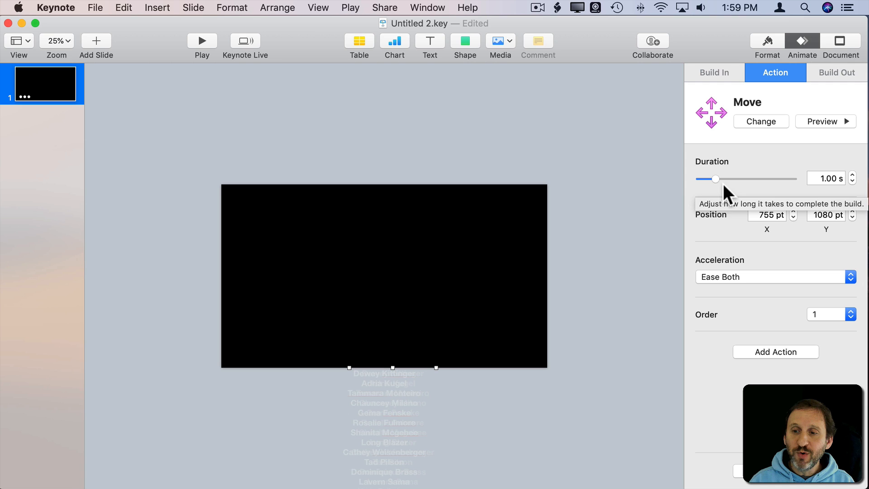
pyautogui.moveTo(503, 380)
pyautogui.write('705')
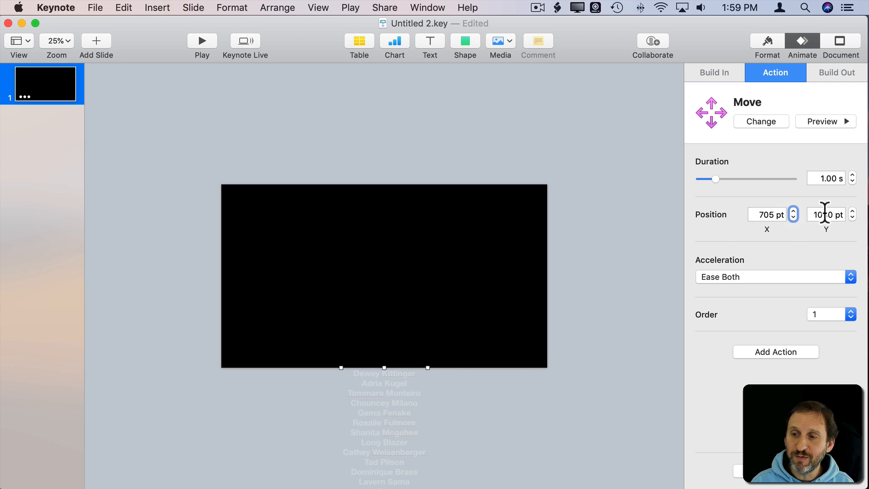
pyautogui.tripleClick(825, 215)
pyautogui.write('-2000')
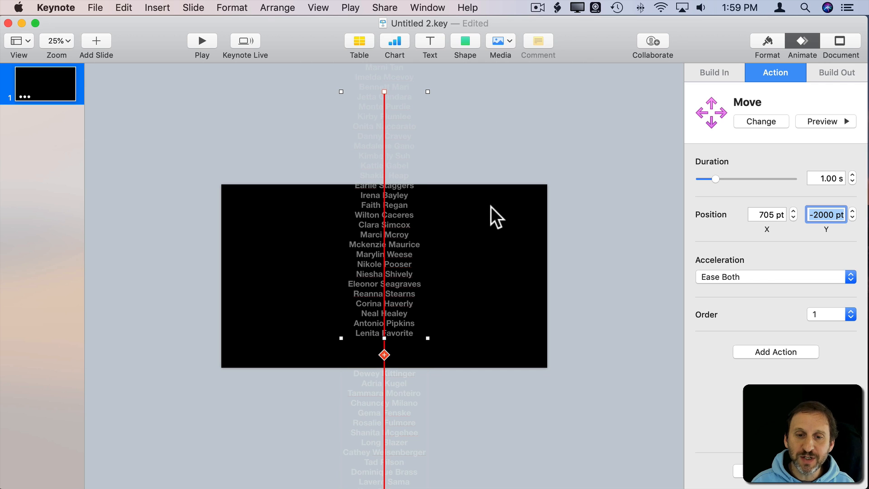
pyautogui.moveTo(402, 212)
pyautogui.write('-3000')
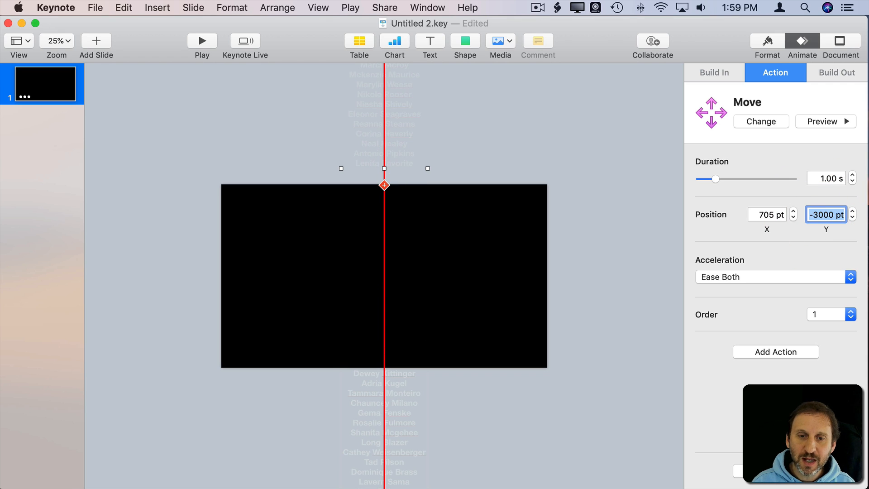
pyautogui.moveTo(708, 108)
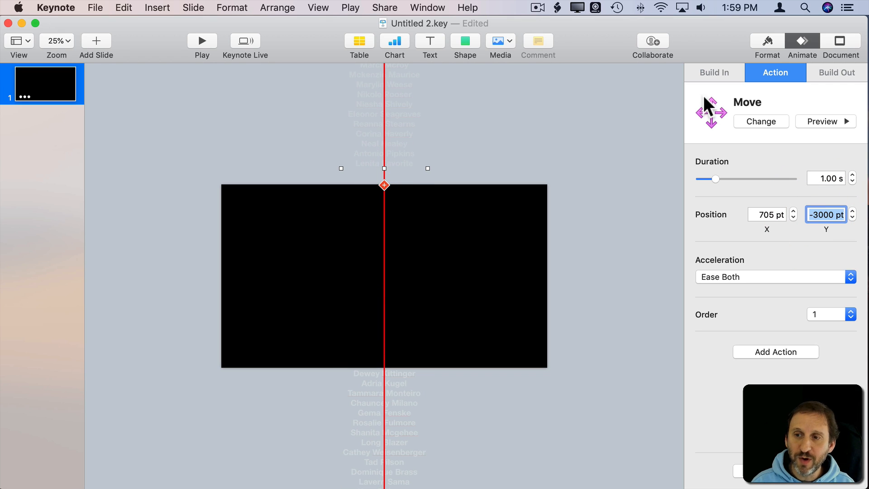
# Set the Move duration to 20 seconds and preview the names scrolling up.
pyautogui.click(824, 122)
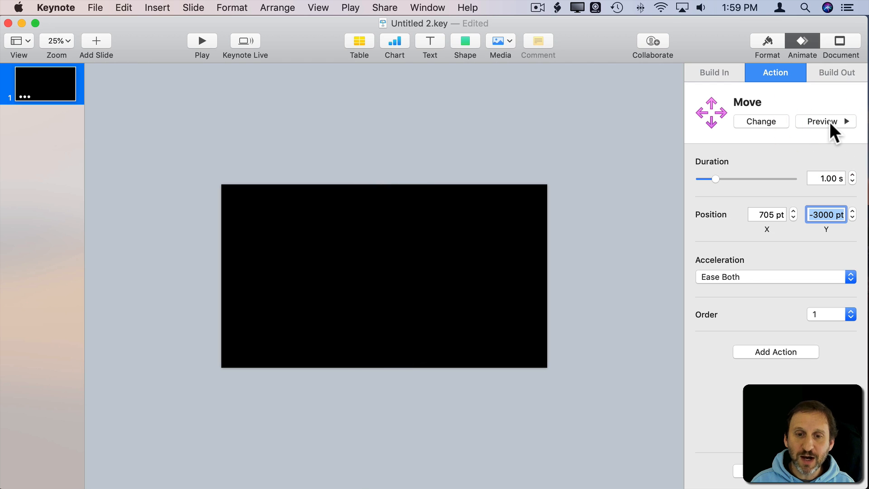
pyautogui.click(822, 121)
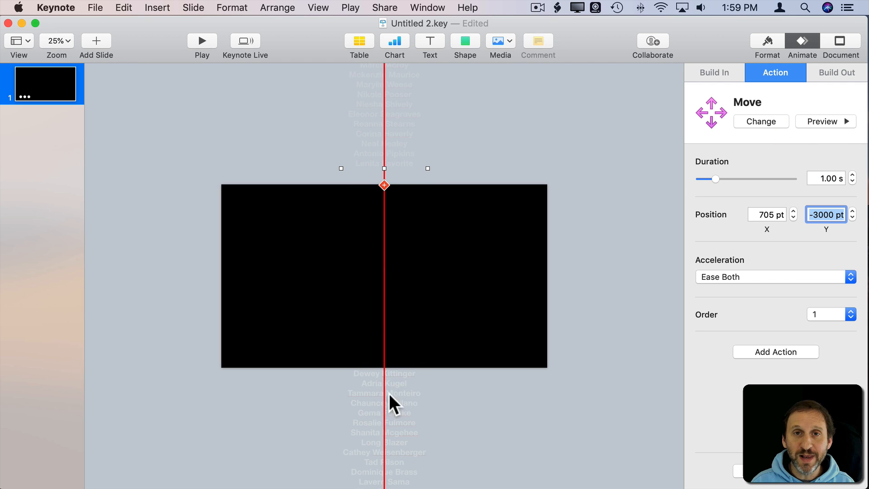
pyautogui.moveTo(393, 67)
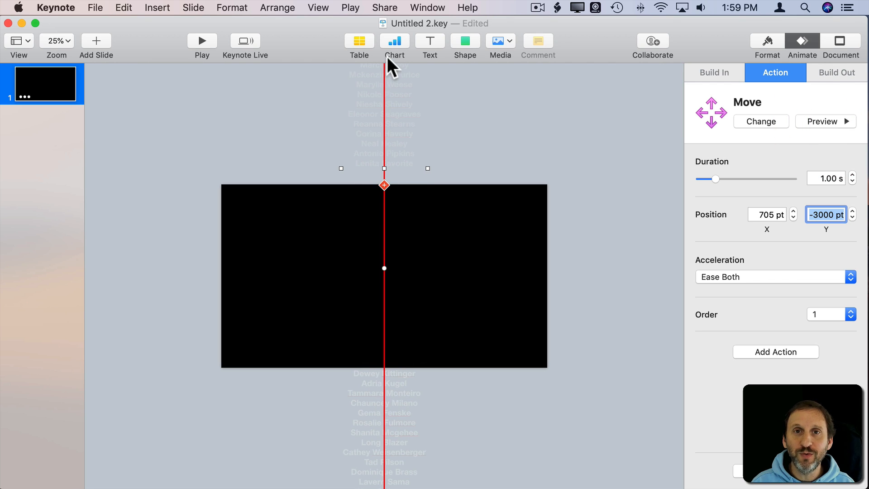
pyautogui.moveTo(782, 182)
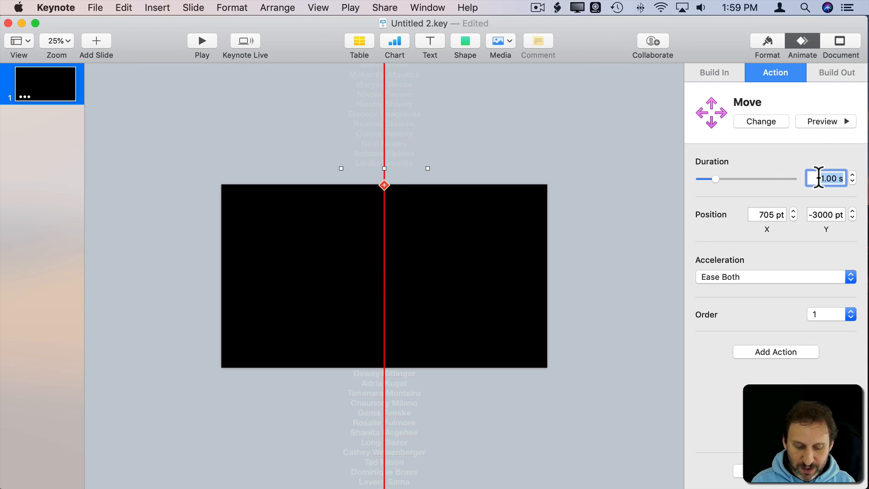
pyautogui.write('30')
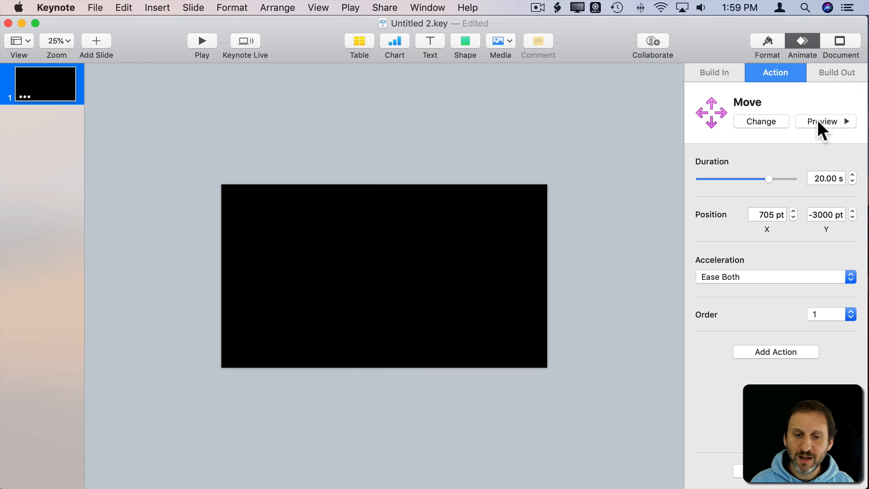
pyautogui.click(825, 122)
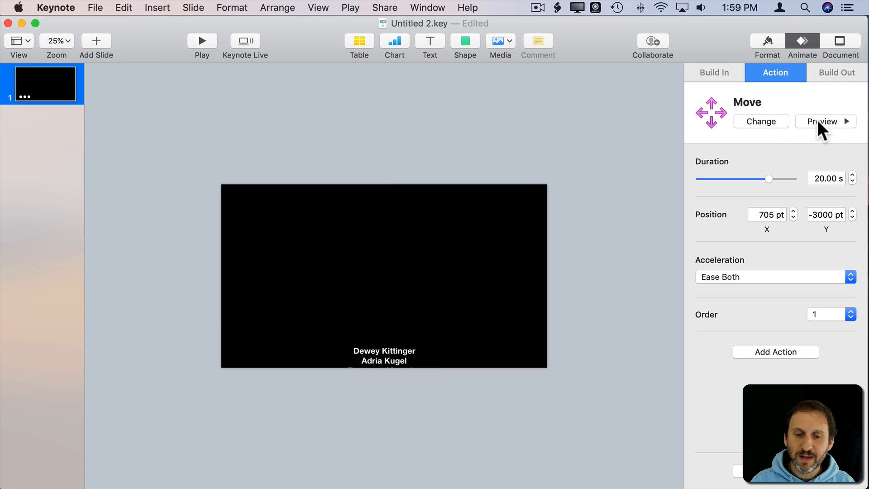
pyautogui.click(825, 122)
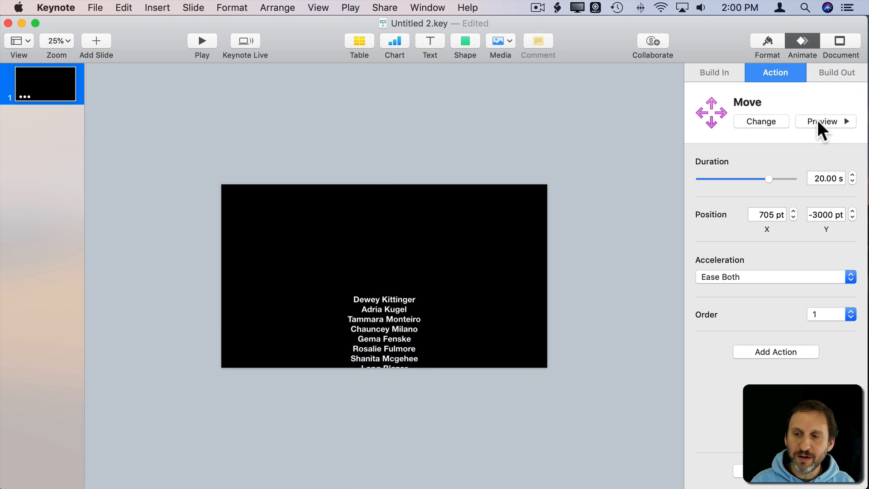
# Set the Move acceleration to None and preview the steady scroll.
pyautogui.click(773, 276)
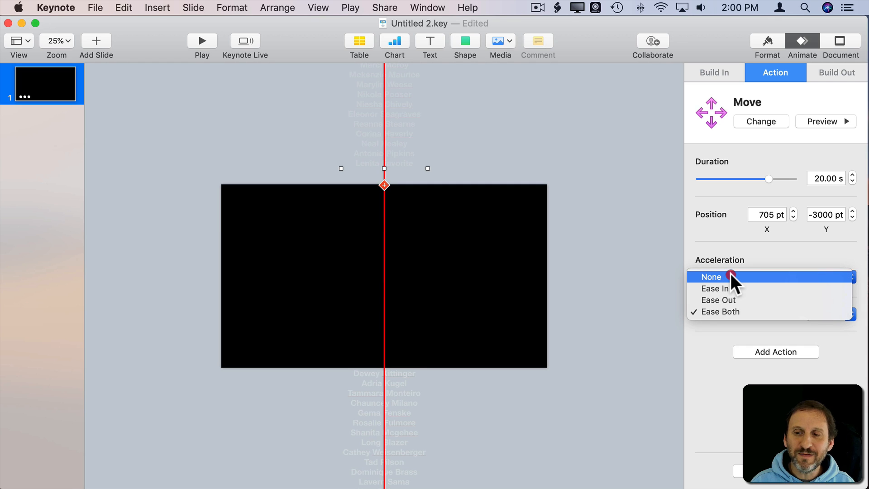
pyautogui.moveTo(720, 280)
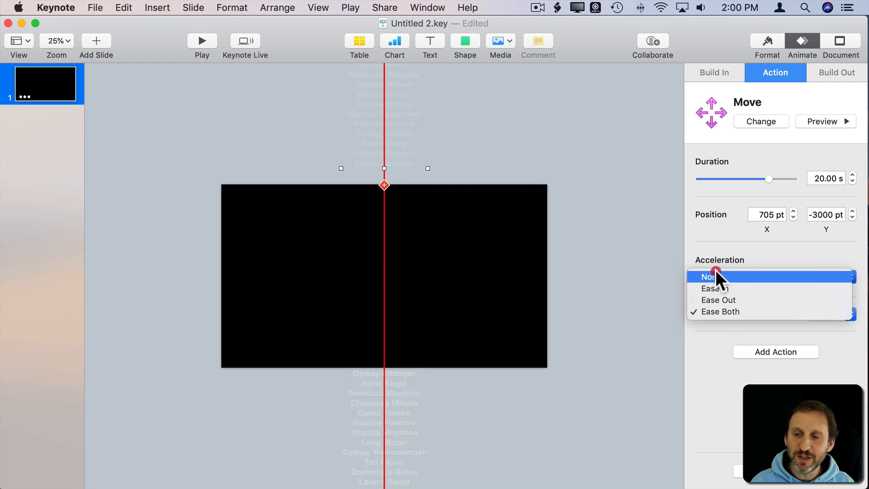
pyautogui.moveTo(721, 289)
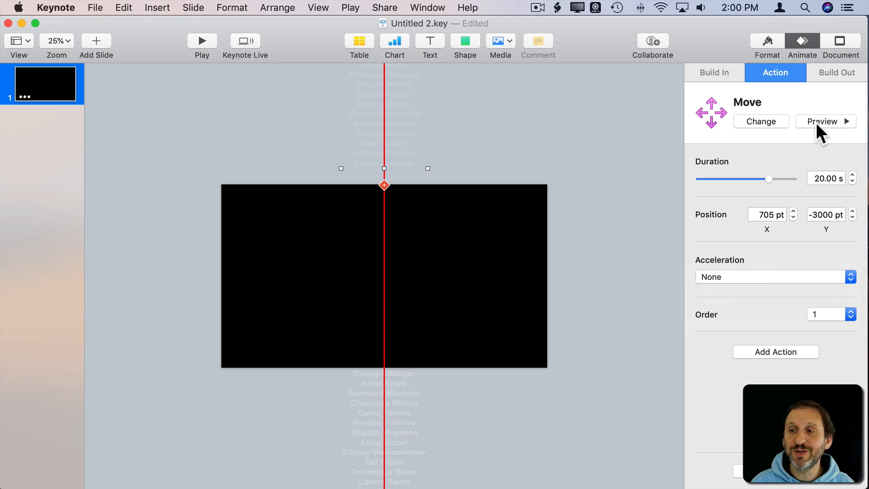
pyautogui.click(825, 122)
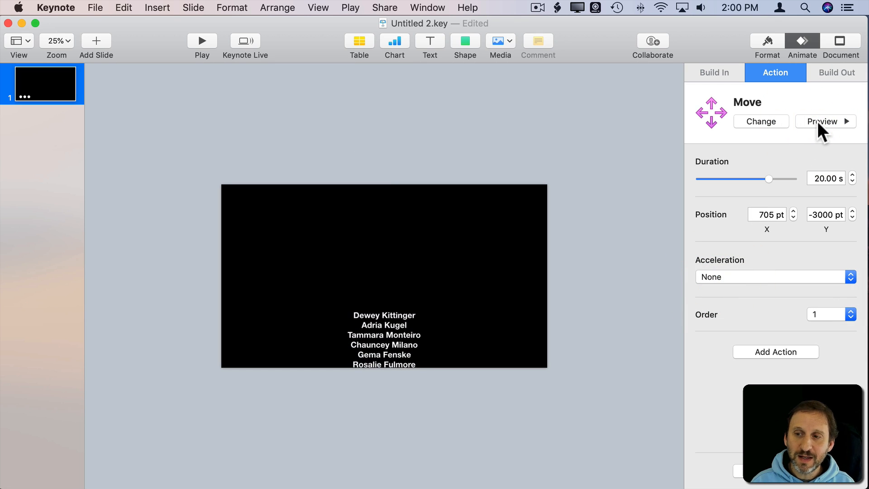
pyautogui.click(822, 122)
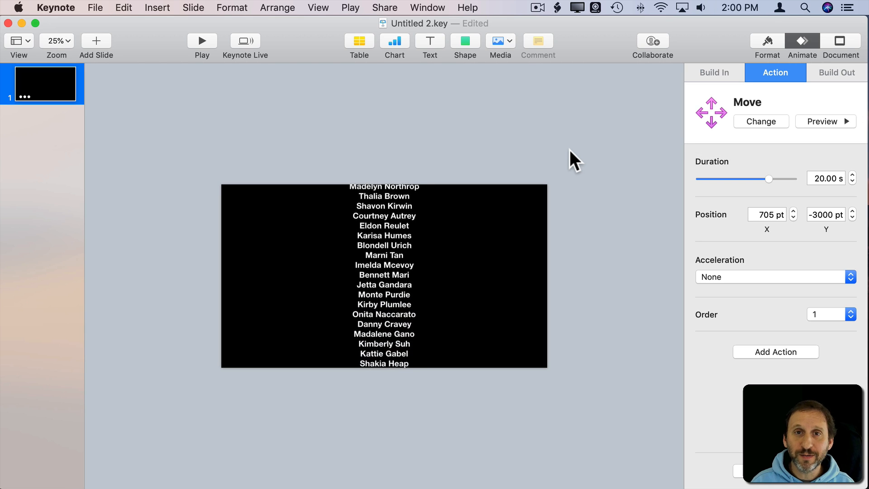
# Insert a duck icon from the shapes library's objects category beside the names.
pyautogui.click(760, 122)
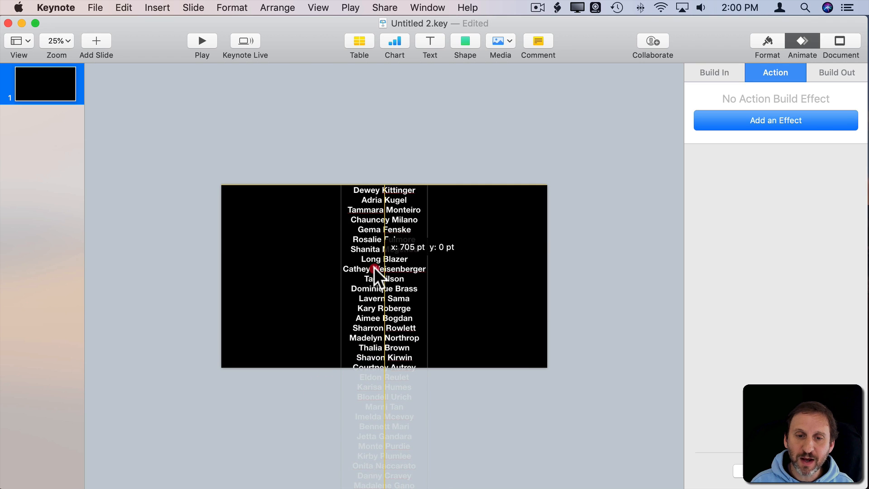
pyautogui.click(464, 40)
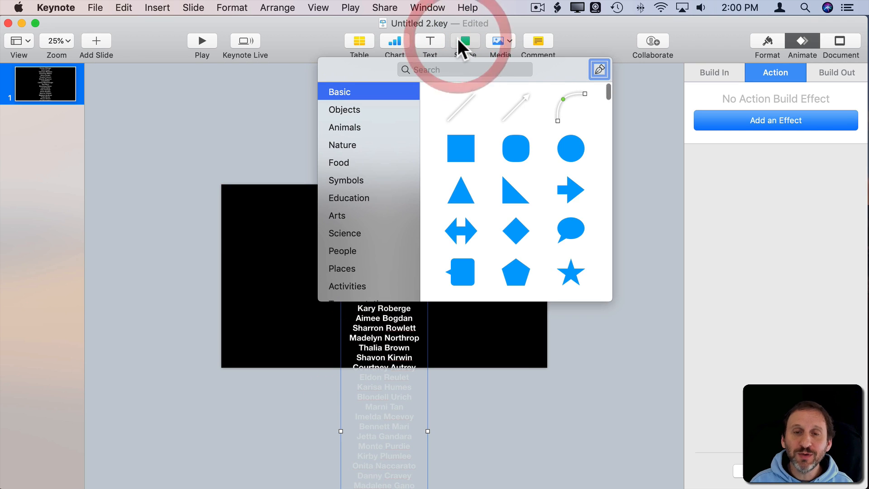
pyautogui.moveTo(308, 168)
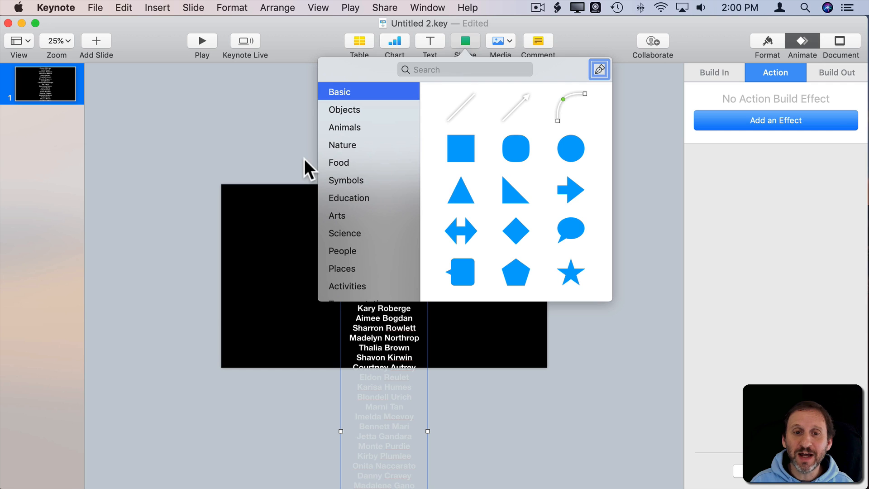
pyautogui.click(344, 109)
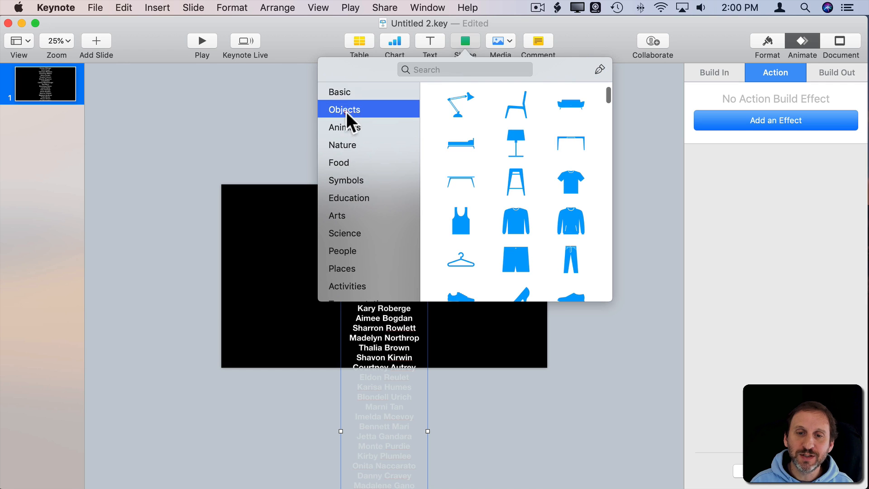
pyautogui.scroll(-3)
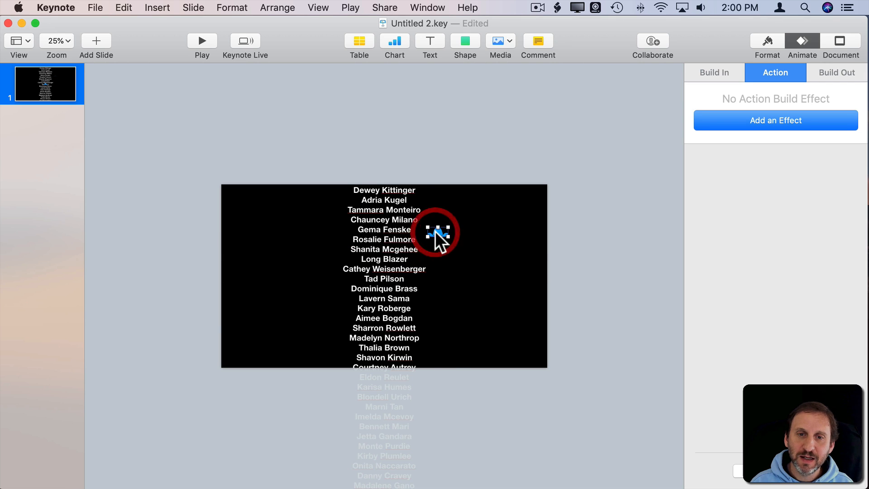
pyautogui.click(465, 45)
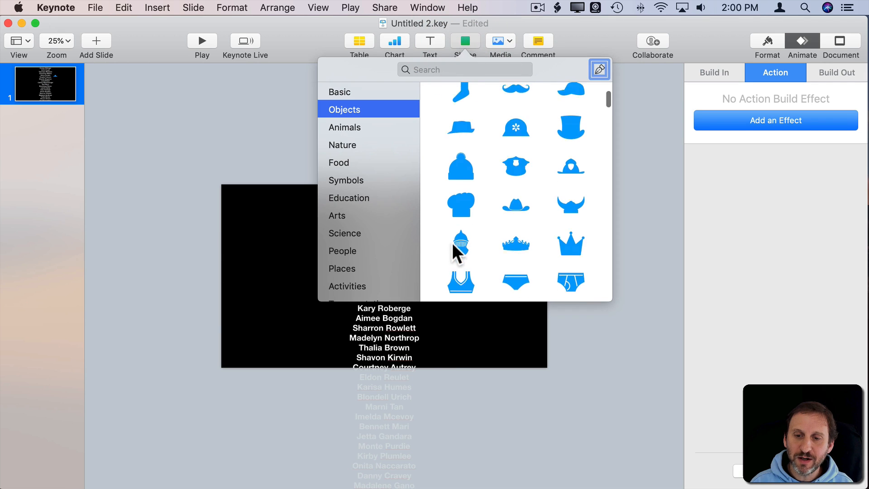
pyautogui.scroll(-3)
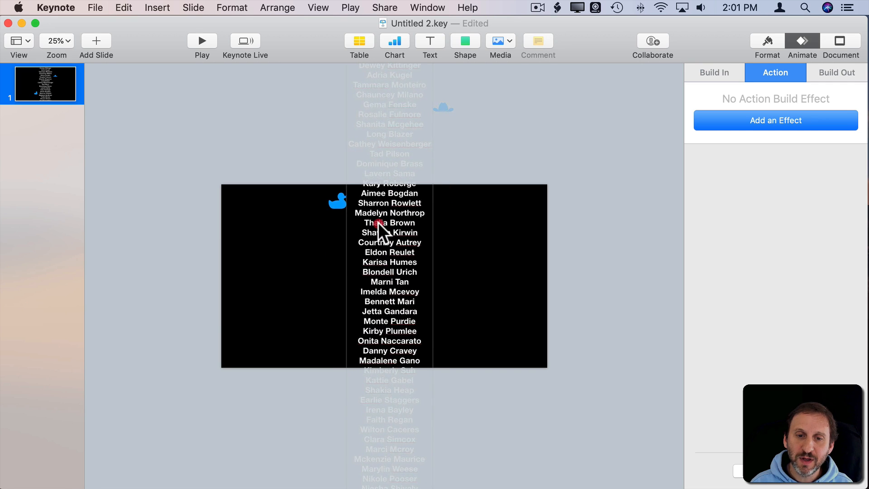
pyautogui.click(336, 201)
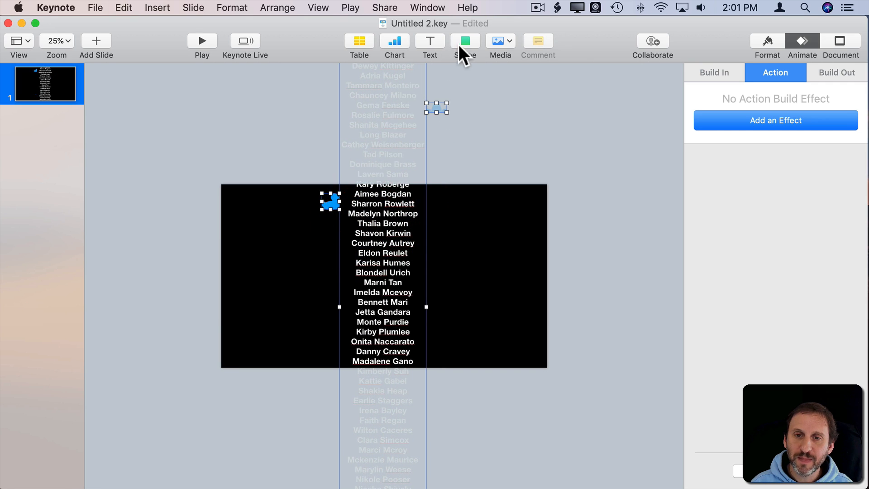
# Add microscope and palm tree icons and select the credit names column.
pyautogui.click(465, 40)
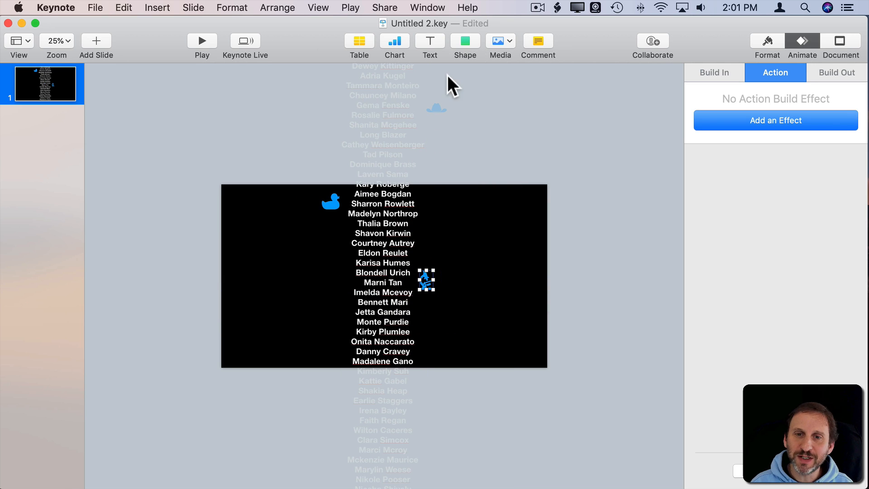
pyautogui.moveTo(394, 316)
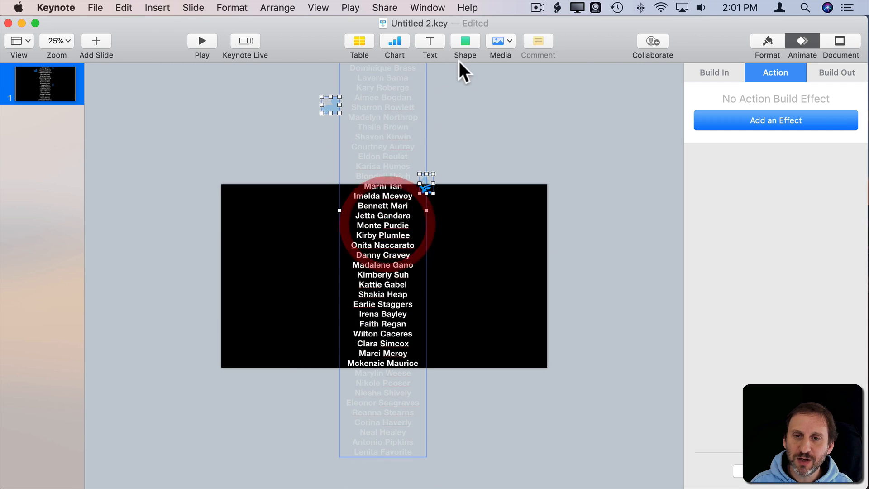
pyautogui.click(465, 40)
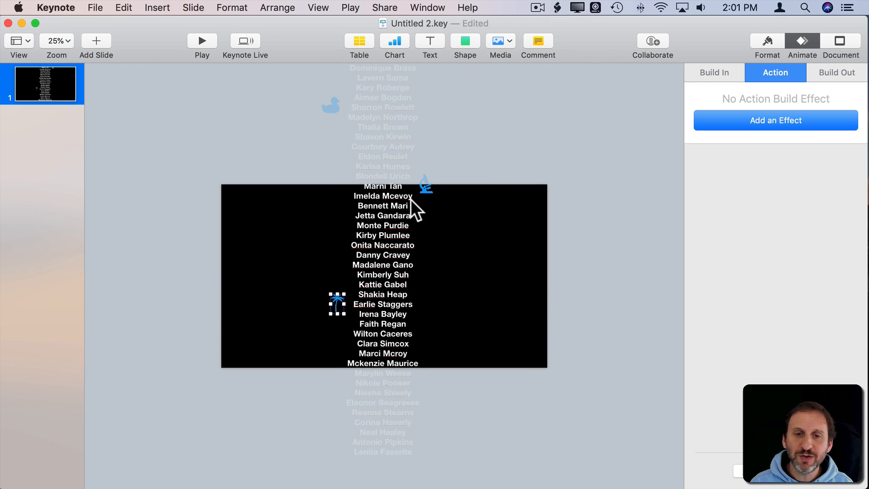
pyautogui.moveTo(471, 327)
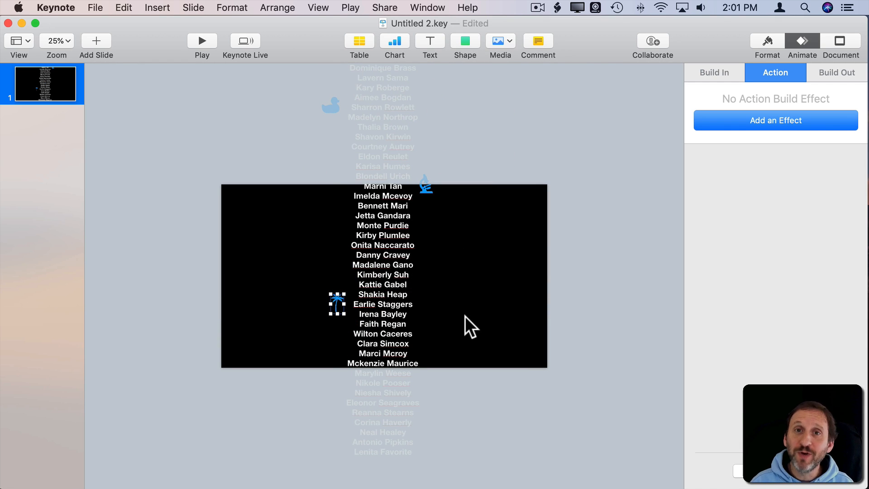
pyautogui.moveTo(599, 161)
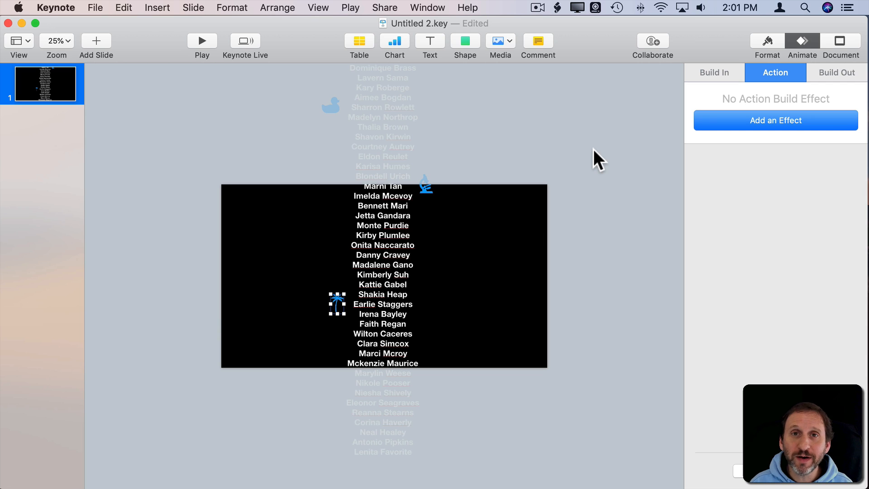
pyautogui.moveTo(435, 210)
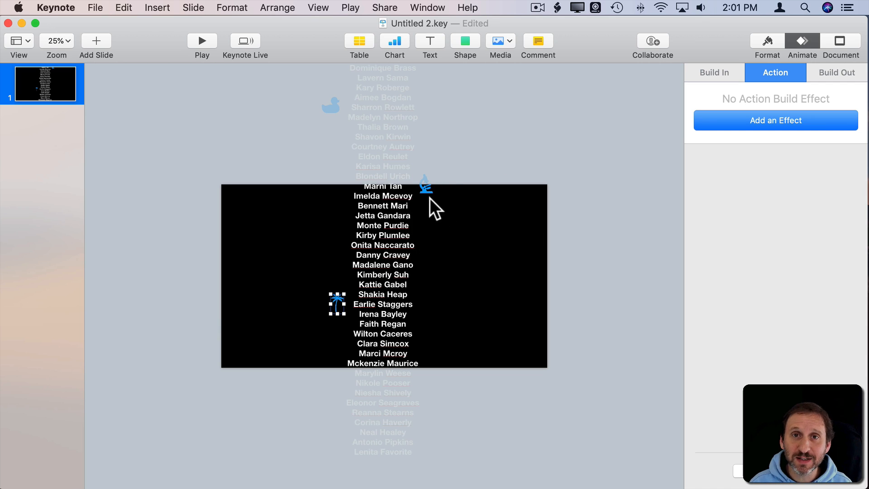
pyautogui.moveTo(400, 116)
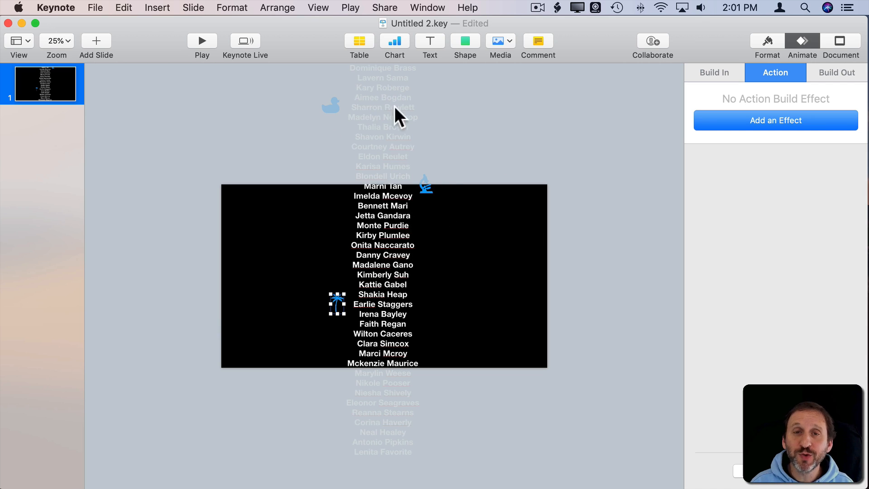
pyautogui.moveTo(338, 158)
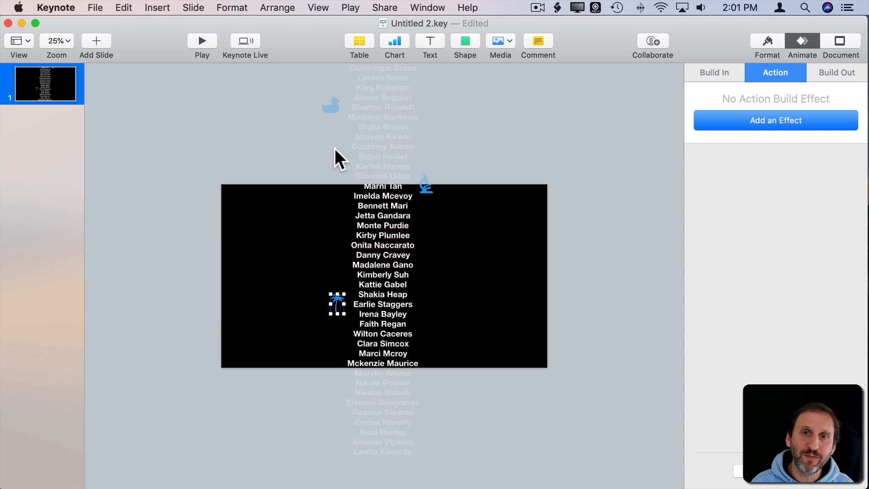
pyautogui.moveTo(380, 219)
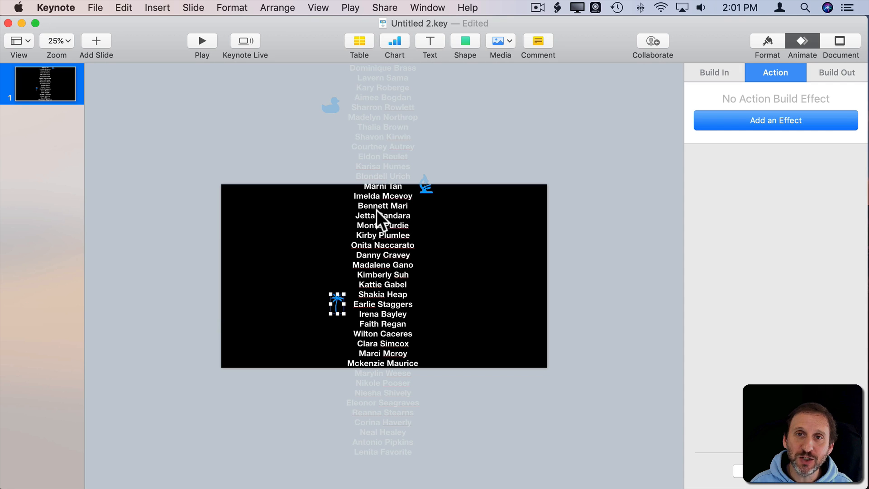
pyautogui.moveTo(380, 305)
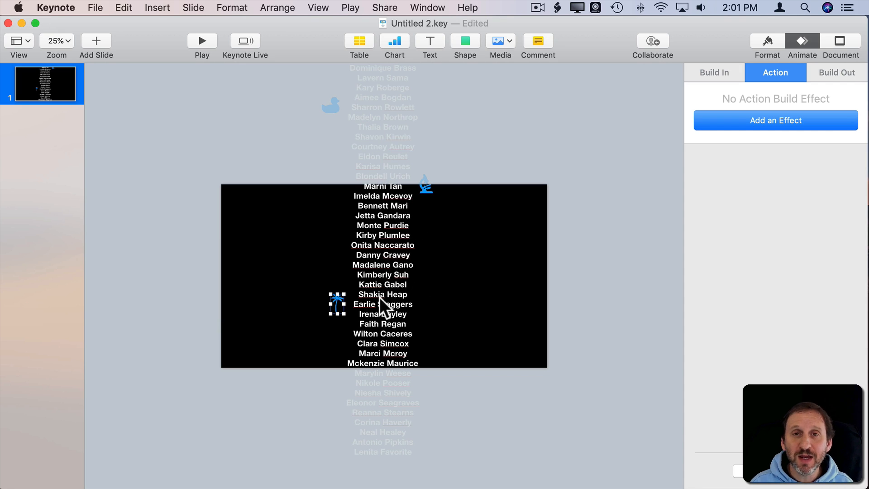
pyautogui.click(361, 166)
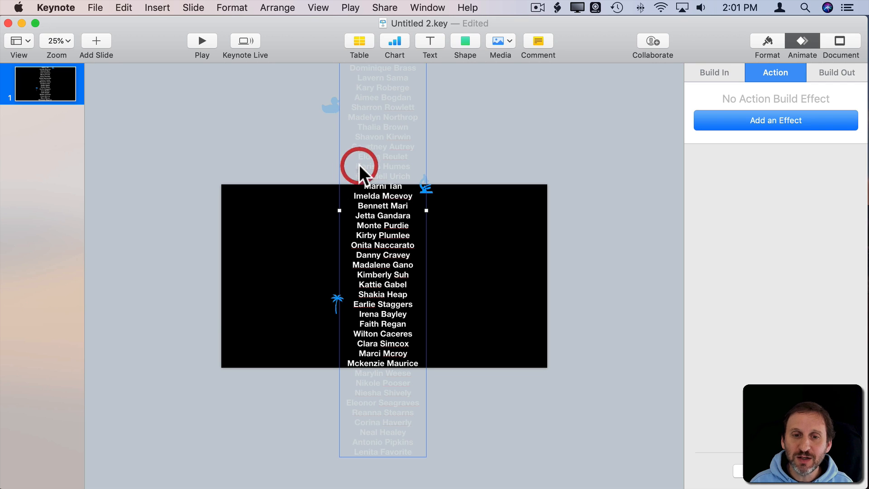
pyautogui.moveTo(311, 156)
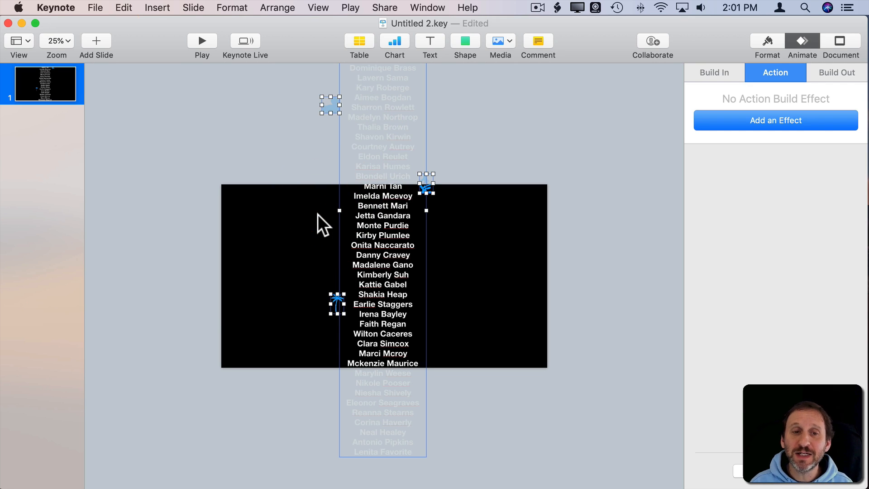
# Group the names and three icons, then check the group's Arrange position.
pyautogui.click(277, 7)
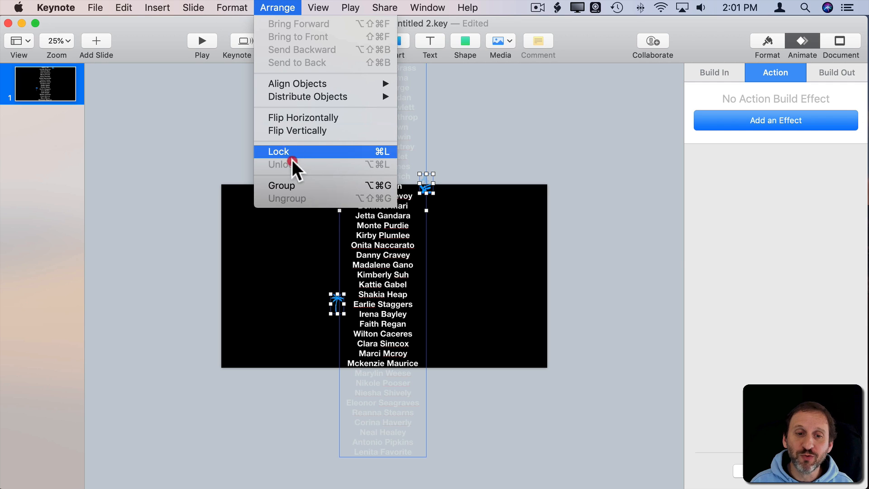
pyautogui.click(279, 152)
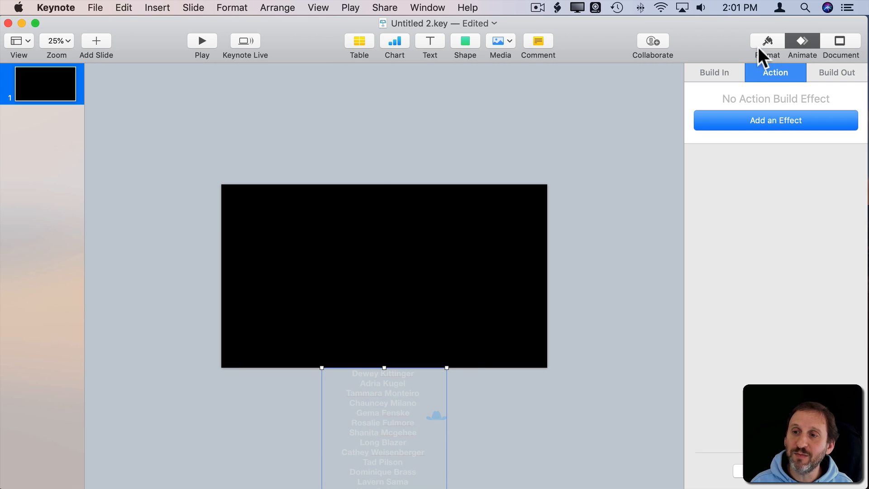
pyautogui.click(767, 41)
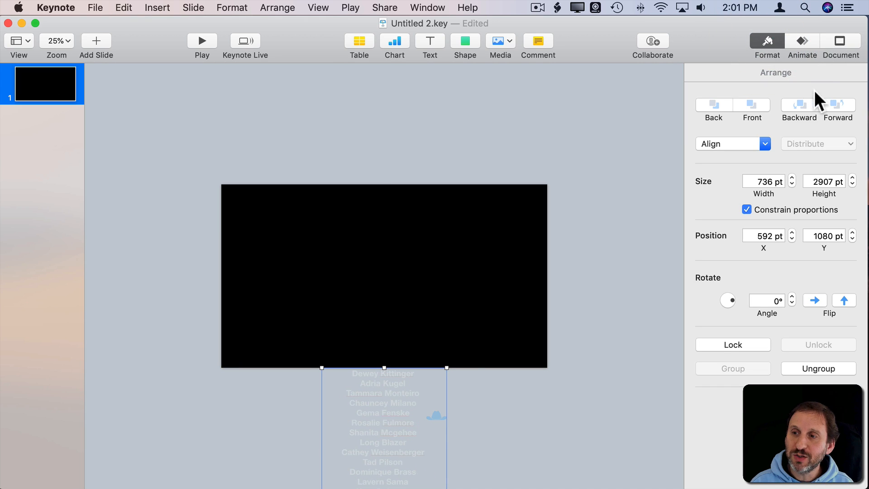
pyautogui.moveTo(409, 258)
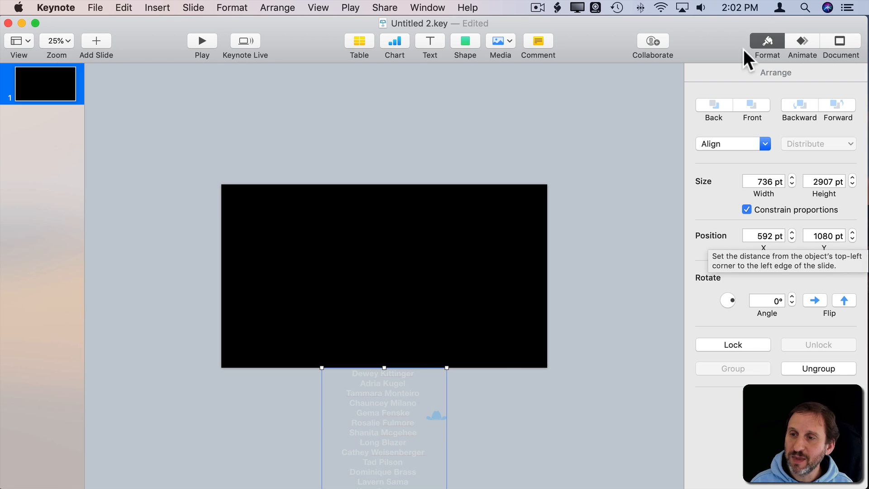
# Add a Move action to the group ending at X 592, Y −3000 pt, and preview it.
pyautogui.click(801, 44)
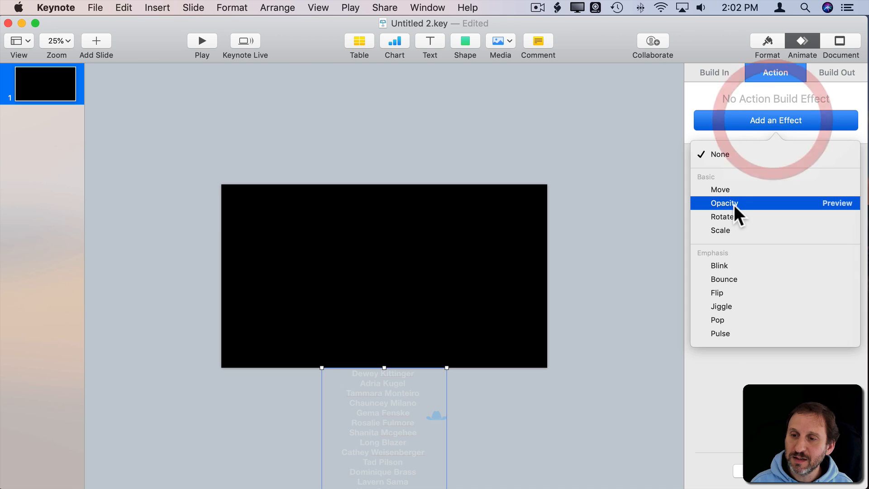
pyautogui.click(720, 189)
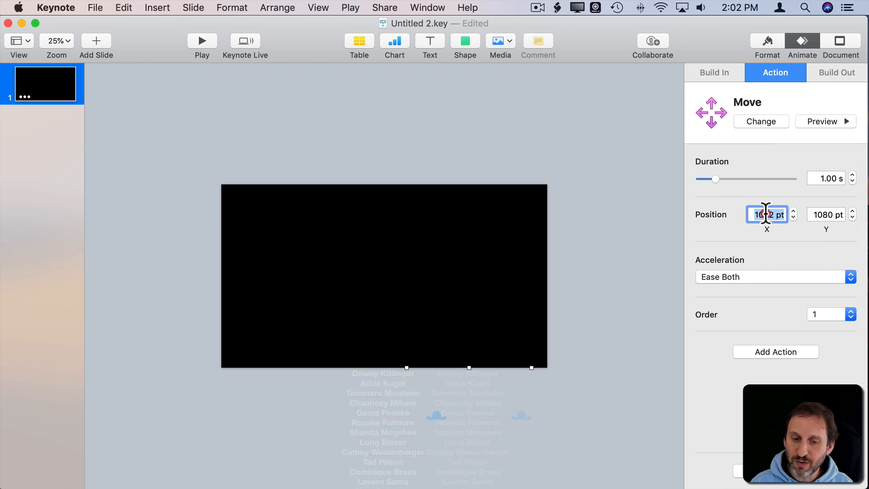
pyautogui.write('592')
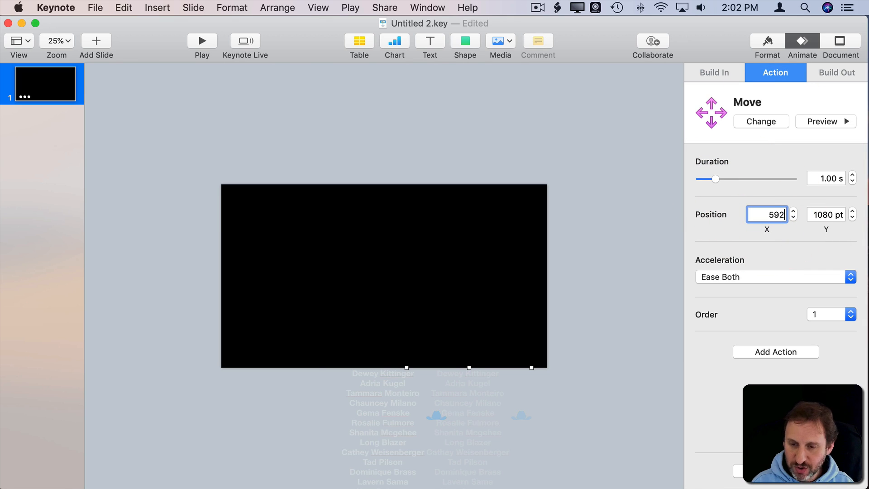
pyautogui.click(826, 214)
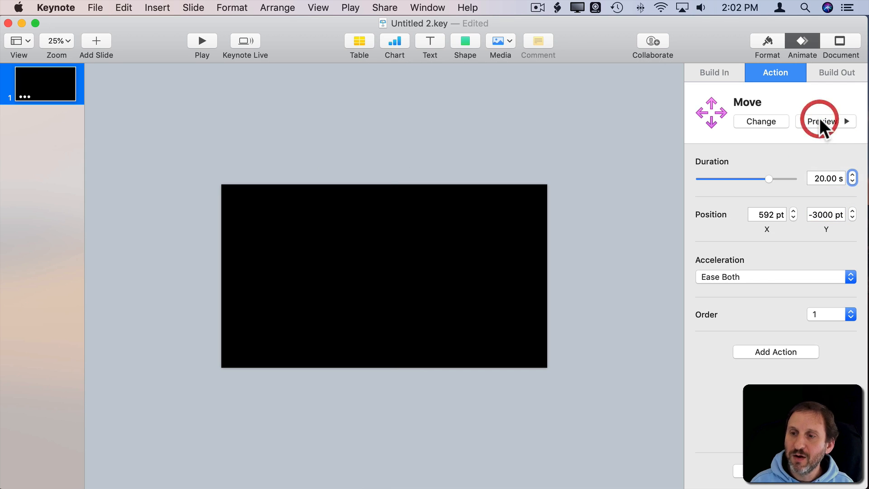
pyautogui.click(822, 121)
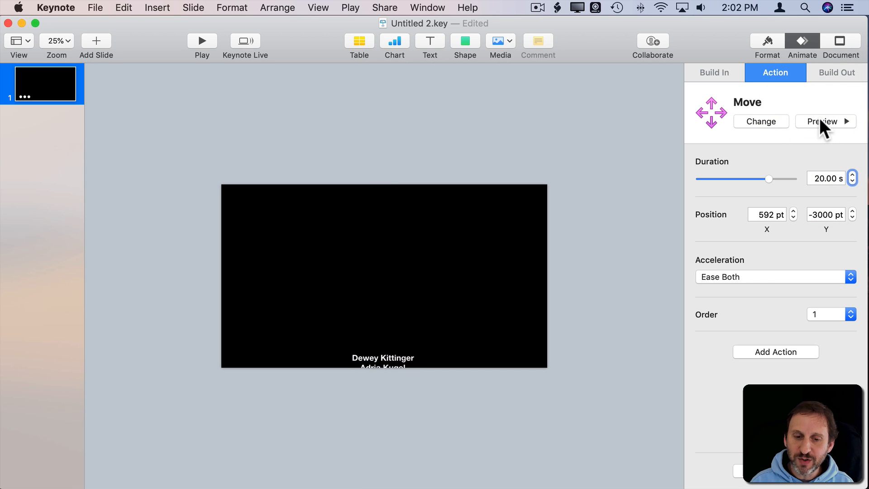
# Set the group's move acceleration to None and preview the steady scroll.
pyautogui.click(775, 277)
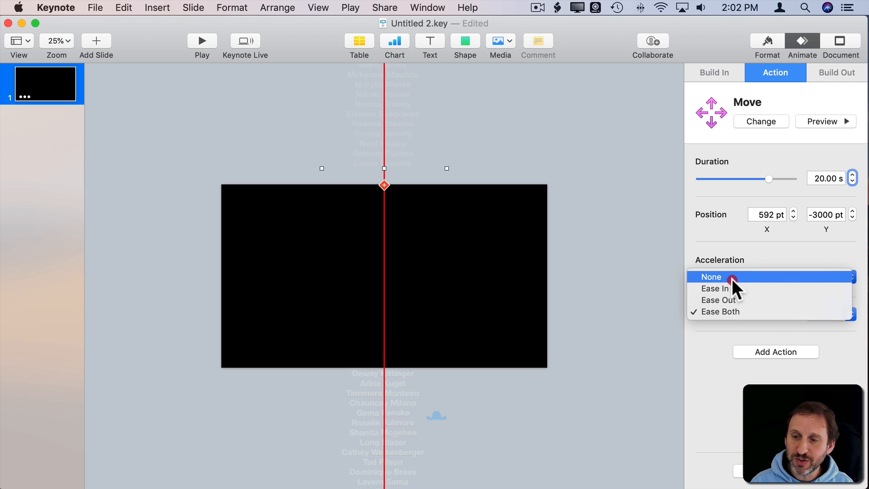
pyautogui.click(711, 276)
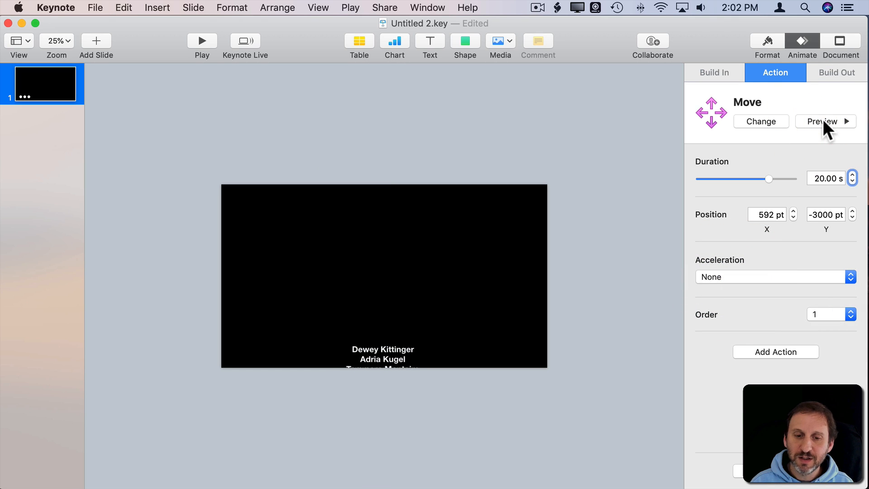
pyautogui.click(821, 121)
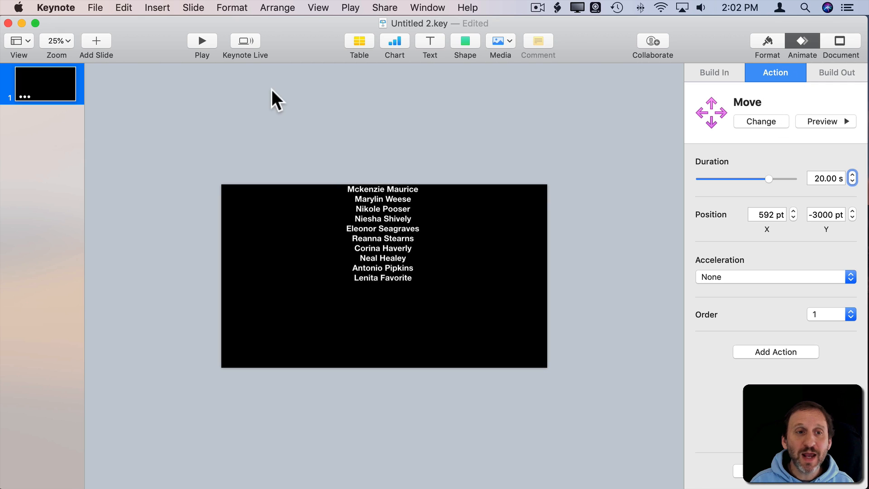
# Export the slide as a 1080p movie named Credits to the Desktop.
pyautogui.click(95, 8)
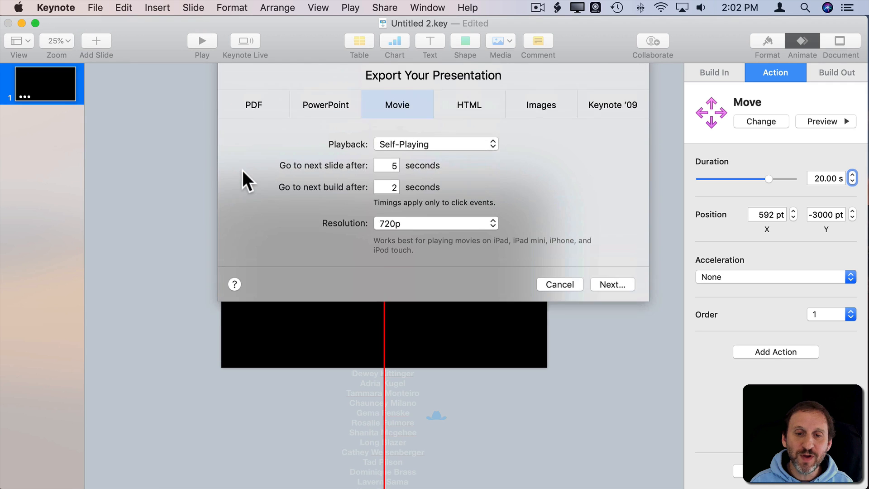
pyautogui.click(435, 231)
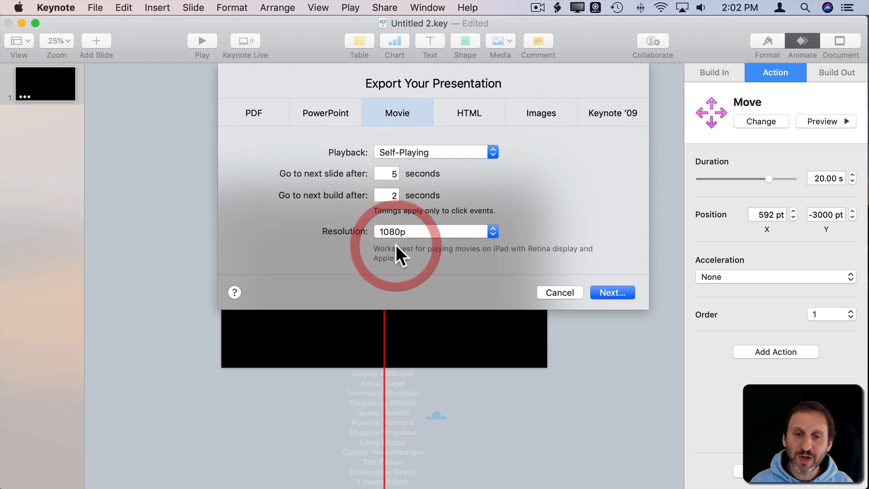
pyautogui.moveTo(414, 160)
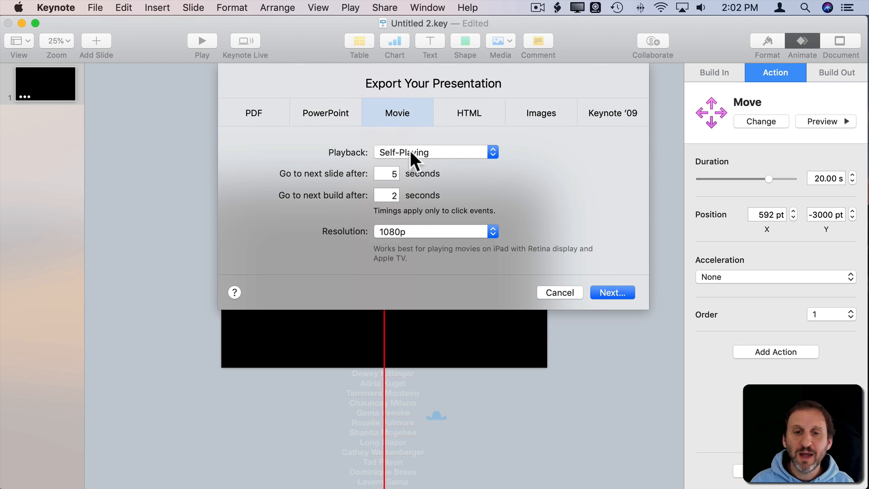
pyautogui.moveTo(613, 292)
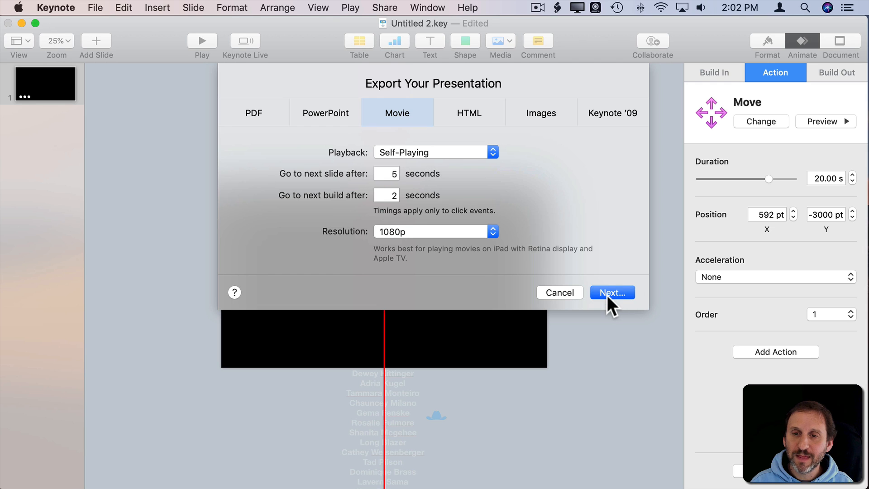
pyautogui.click(612, 292)
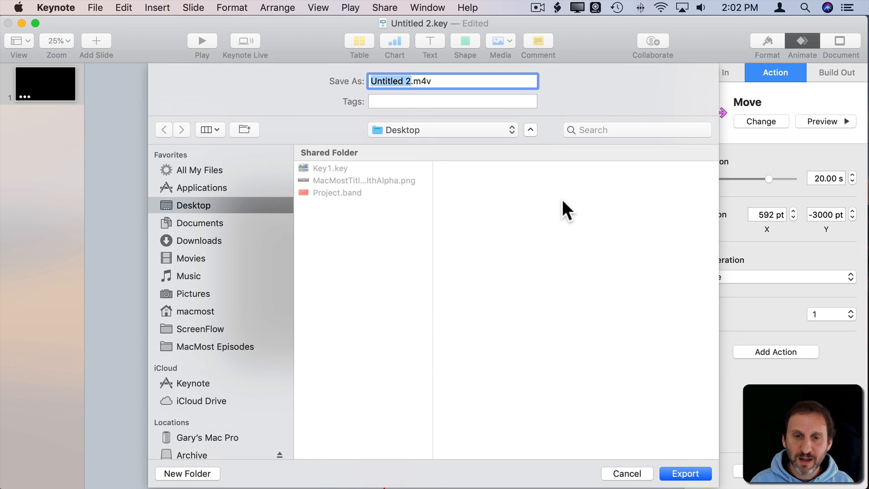
pyautogui.write('Credit.m4v')
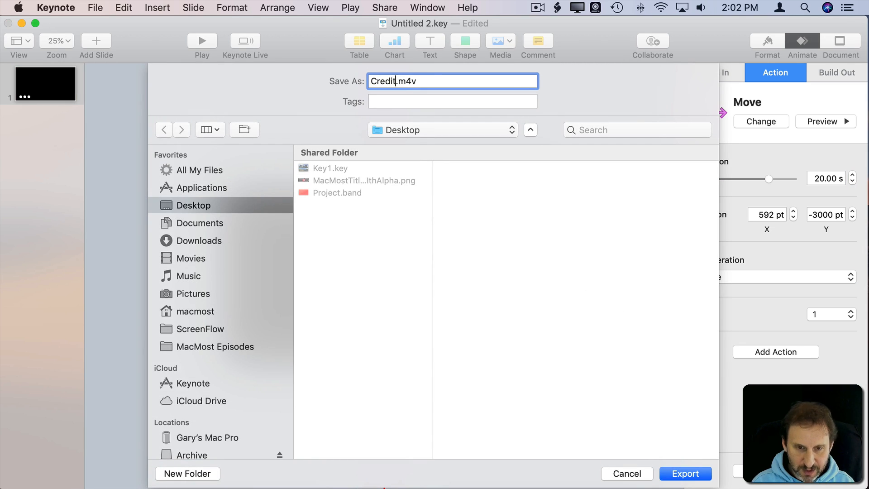
pyautogui.click(685, 473)
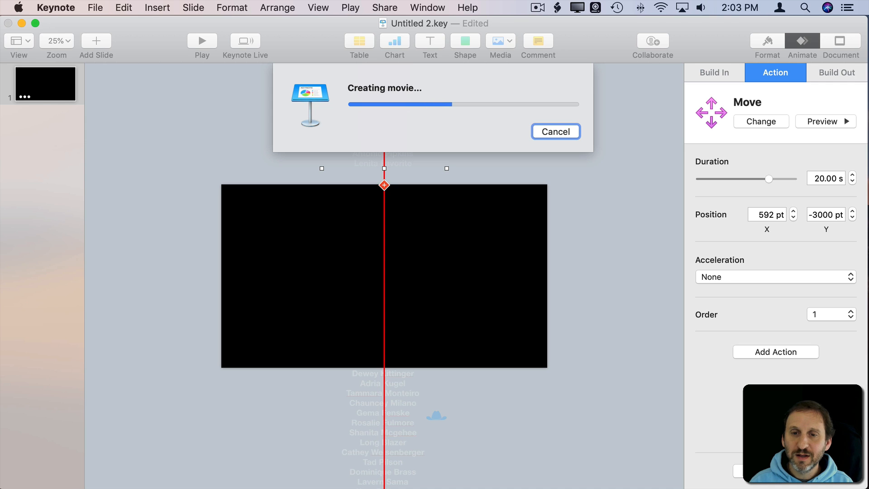
pyautogui.click(555, 131)
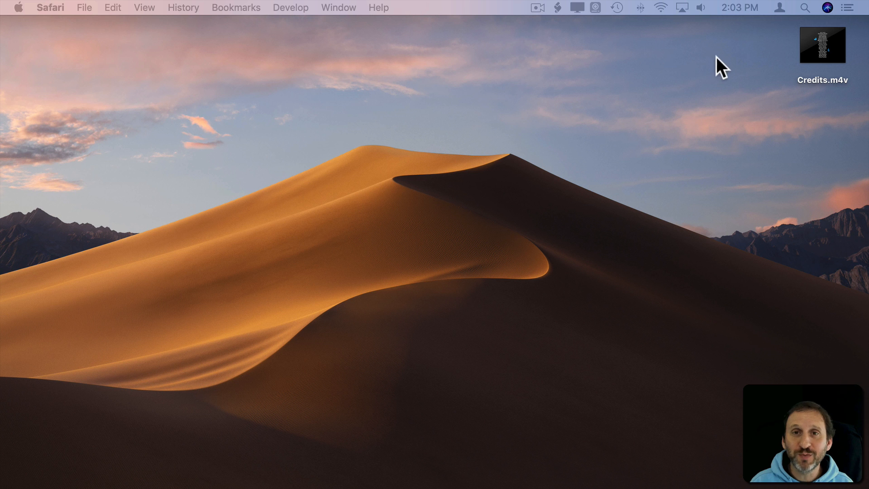
pyautogui.moveTo(823, 45)
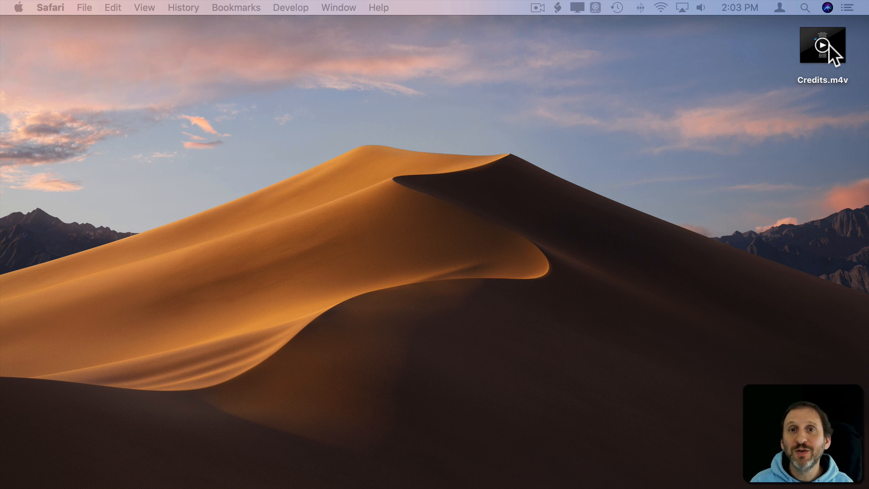
# Open Credits.m4v from the desktop in QuickTime Player and start playback.
pyautogui.doubleClick(822, 45)
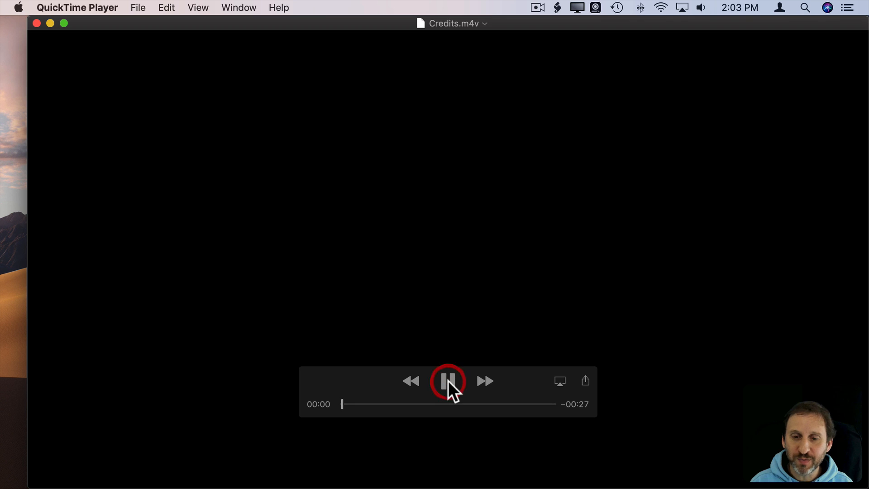
pyautogui.click(447, 381)
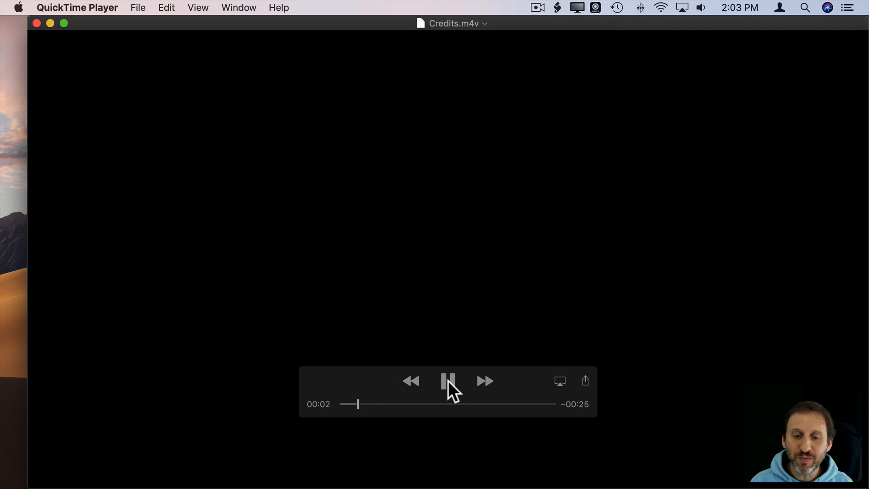